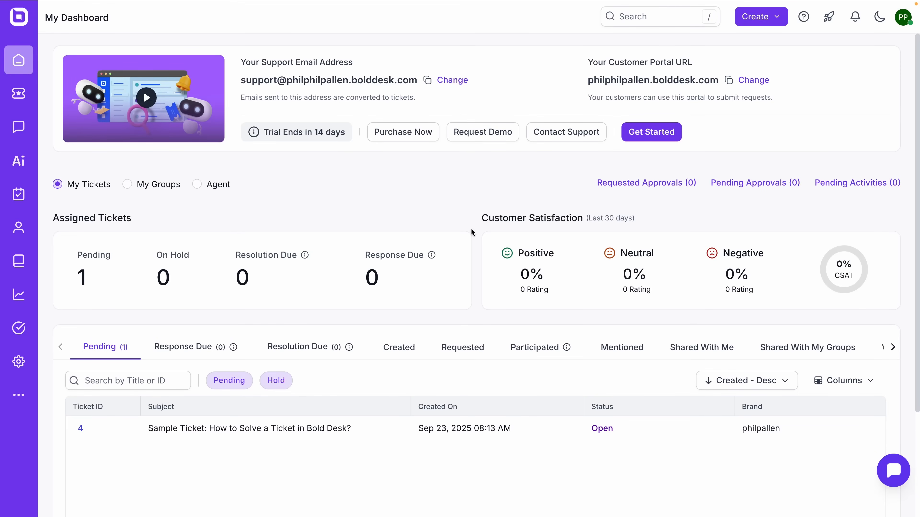
mouse_move(234, 304)
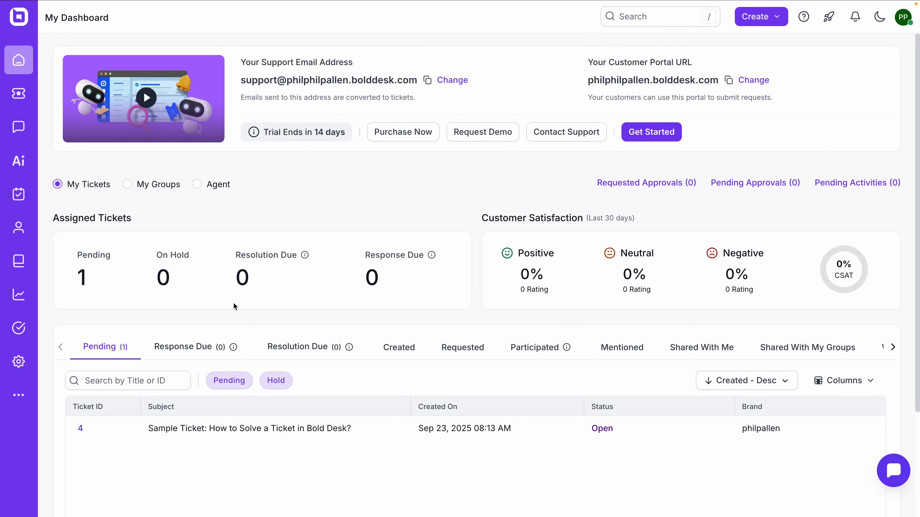
mouse_move(378, 196)
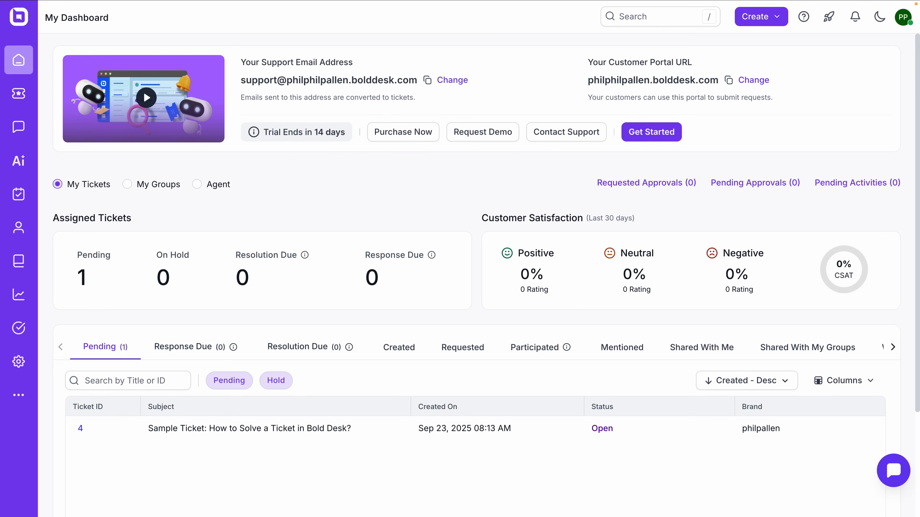
mouse_move(415, 78)
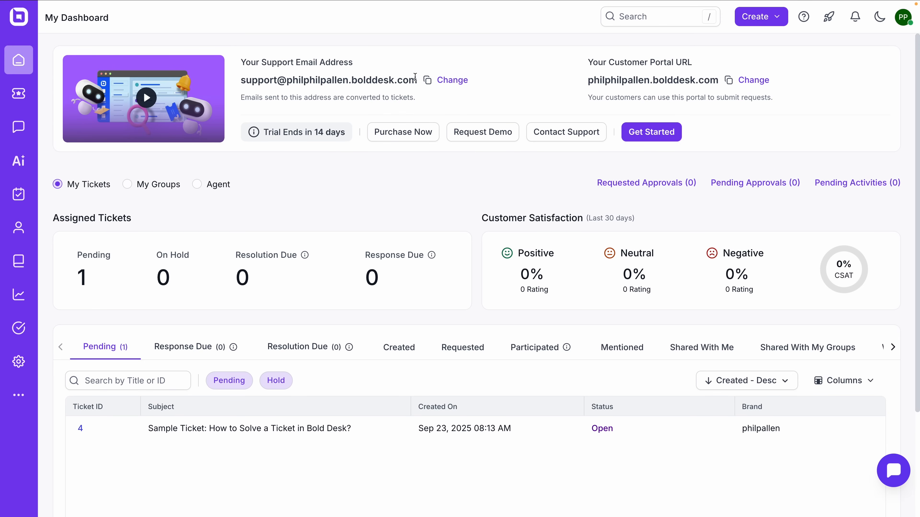
mouse_move(766, 90)
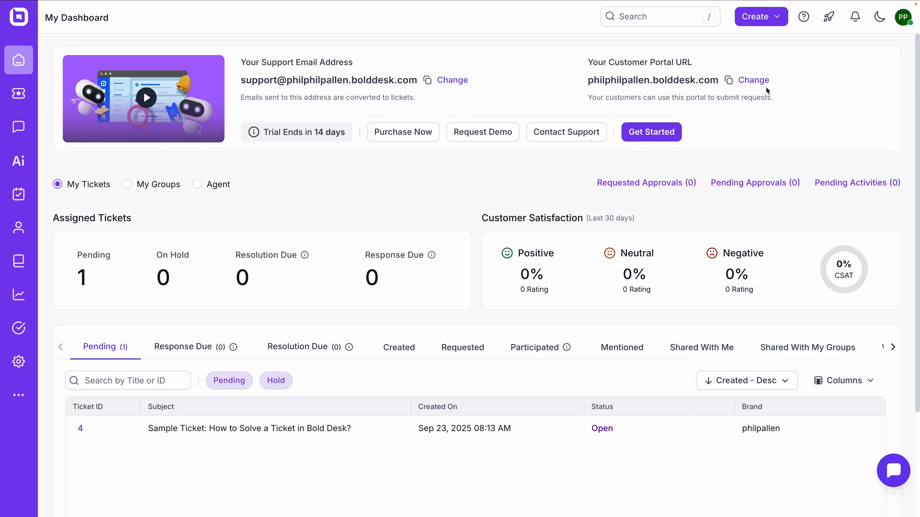
mouse_move(384, 196)
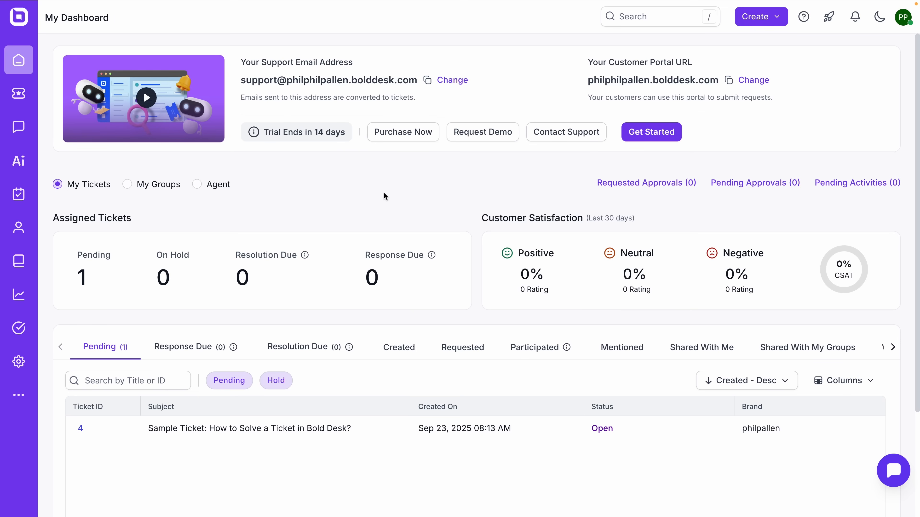
mouse_move(421, 193)
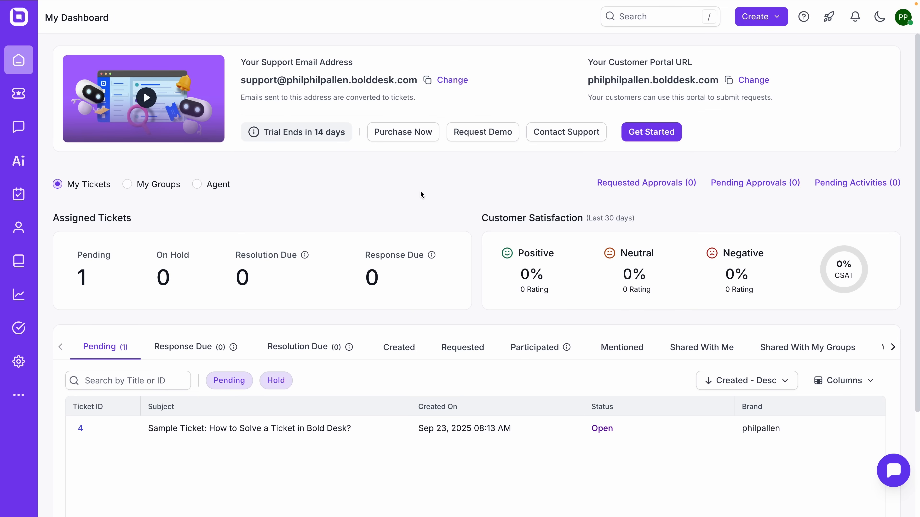
Browse the response-due tickets, then return to the All Pending Tickets list.
scroll(down, 3)
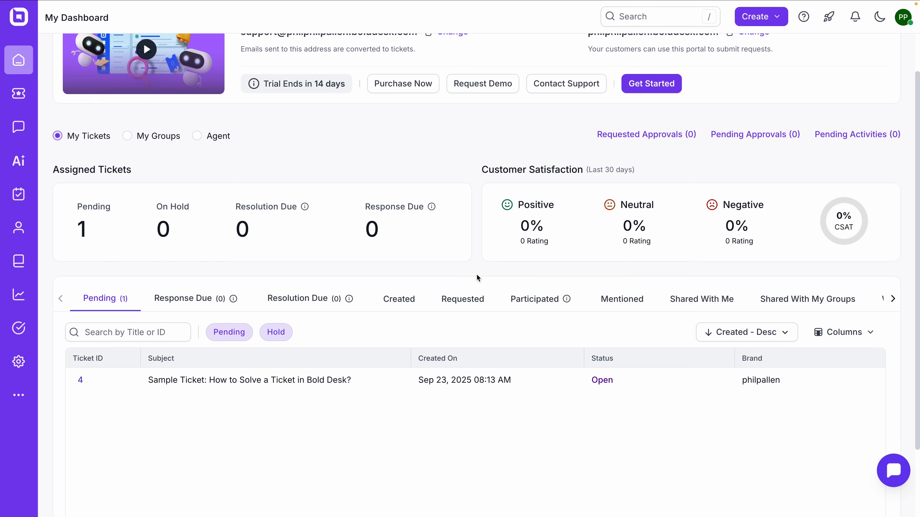
click(183, 298)
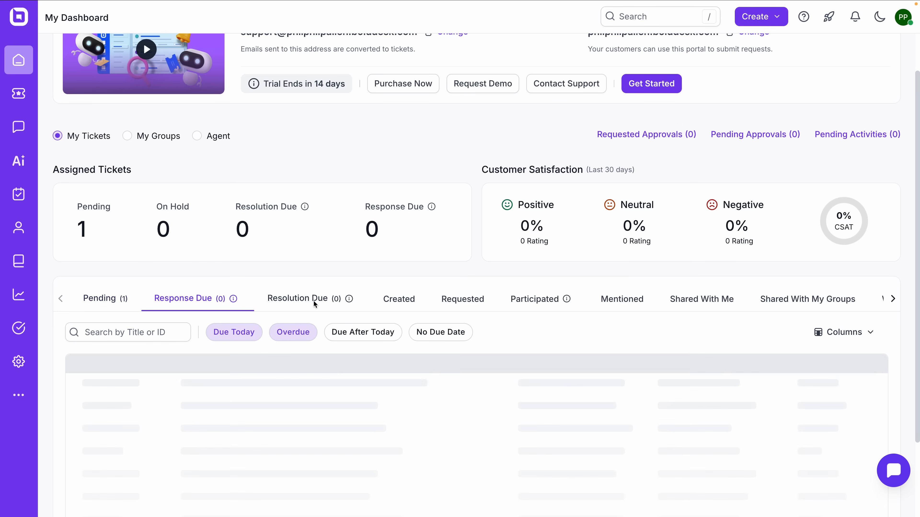
click(100, 298)
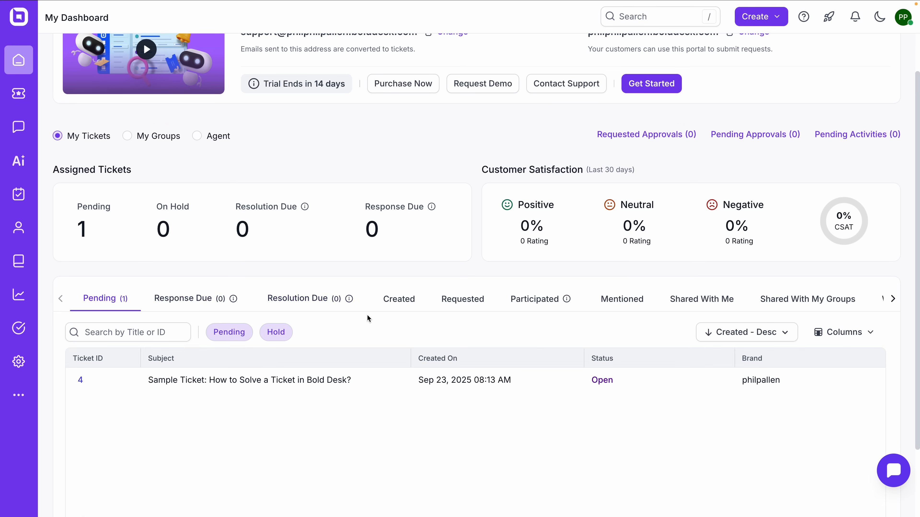
scroll(down, 3)
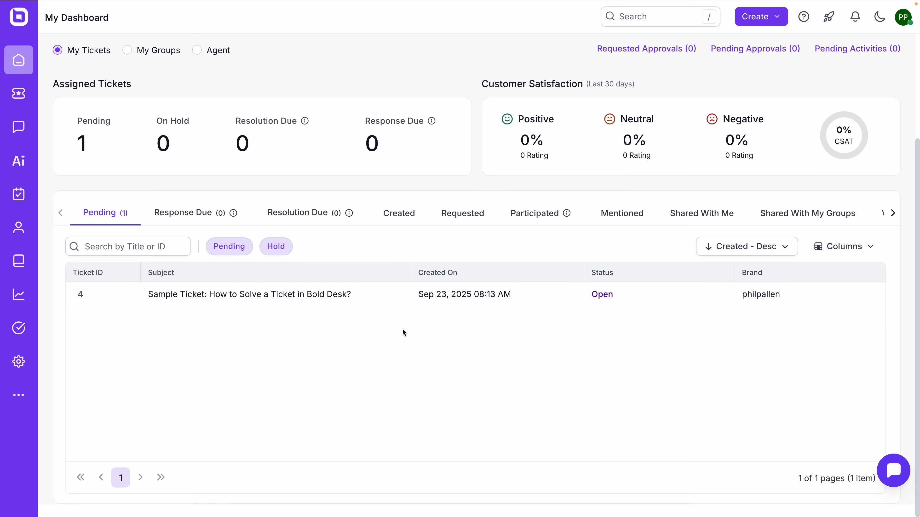
mouse_move(348, 352)
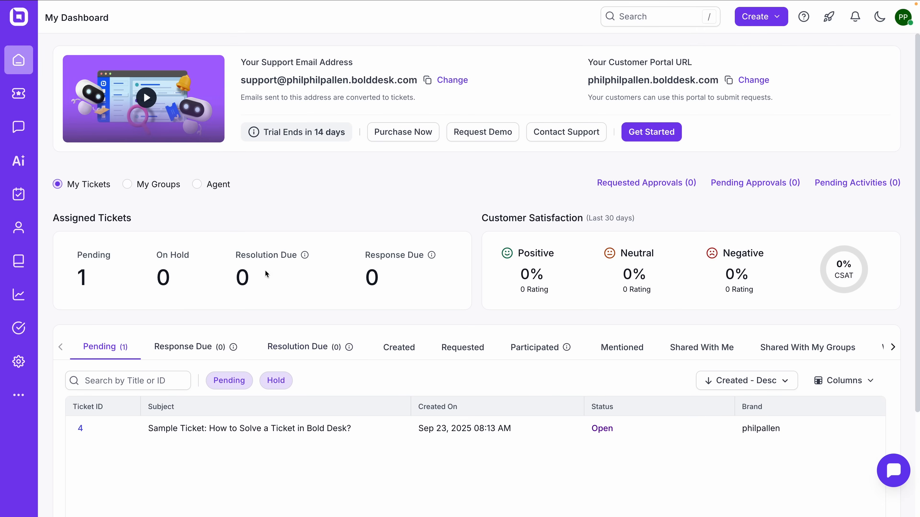
click(18, 94)
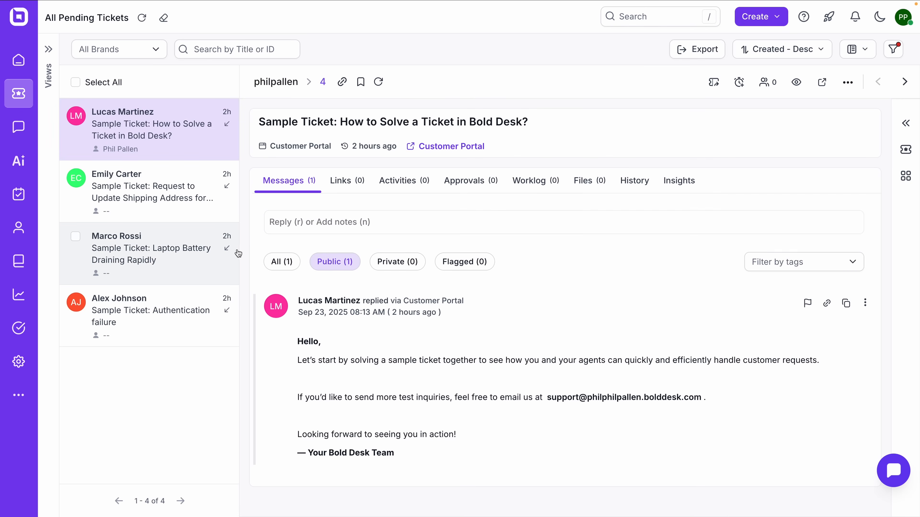
mouse_move(618, 245)
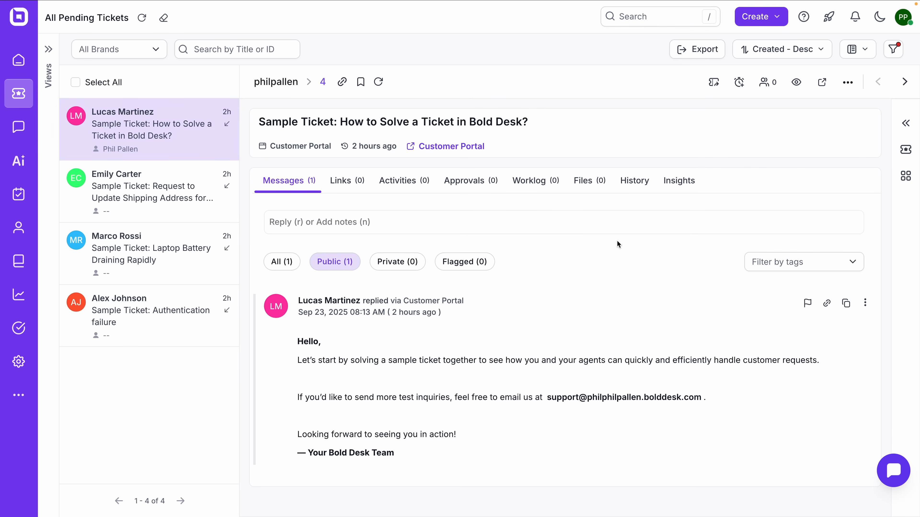
mouse_move(621, 245)
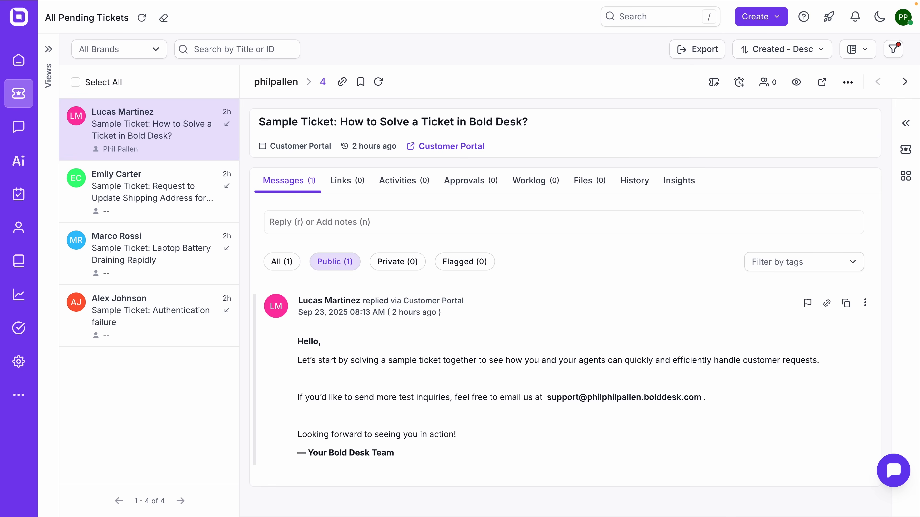
mouse_move(124, 178)
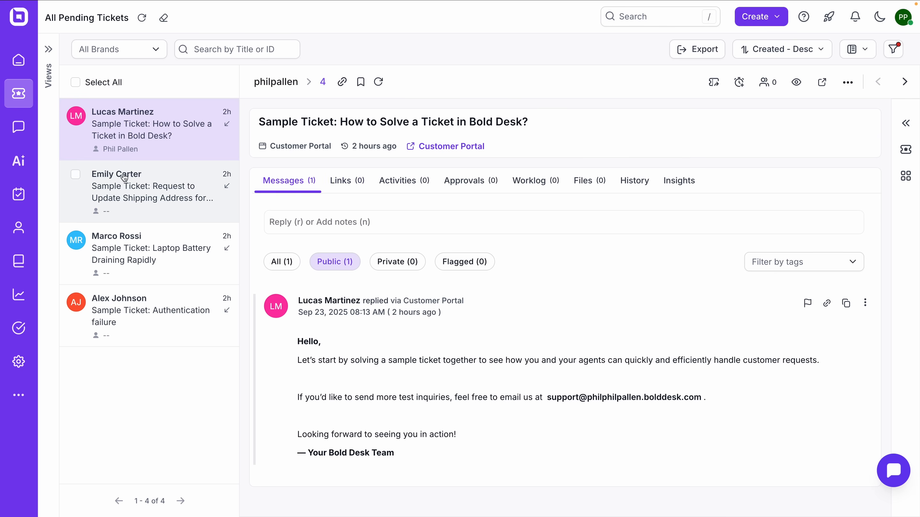
Read the shipping address update and laptop battery draining tickets, then show the saved views.
click(124, 179)
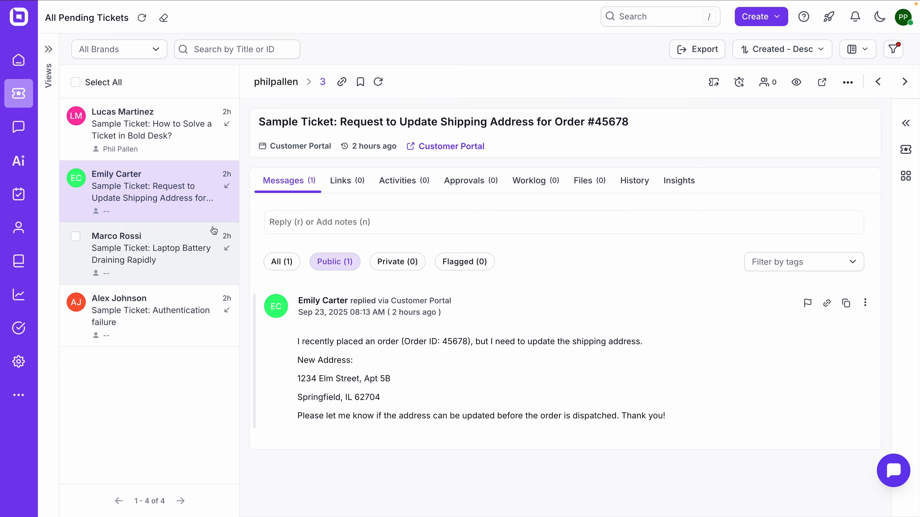
click(136, 253)
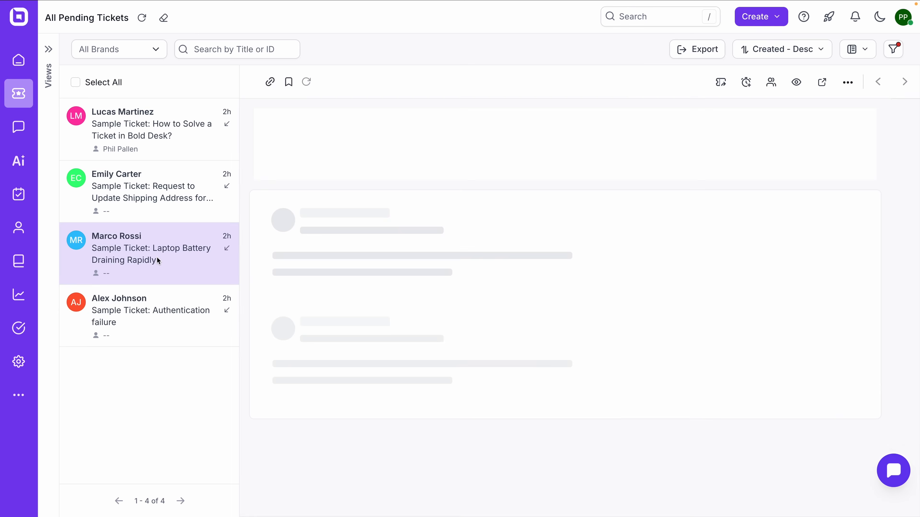
click(136, 253)
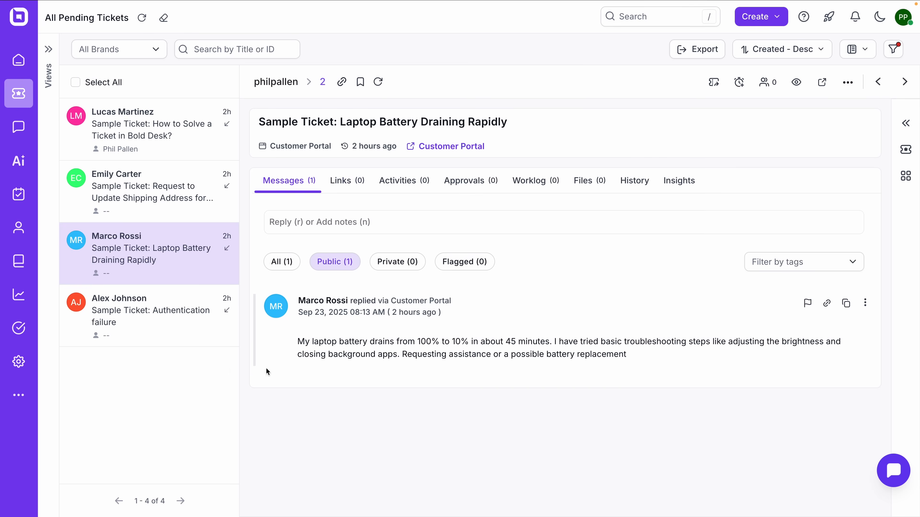
mouse_move(63, 70)
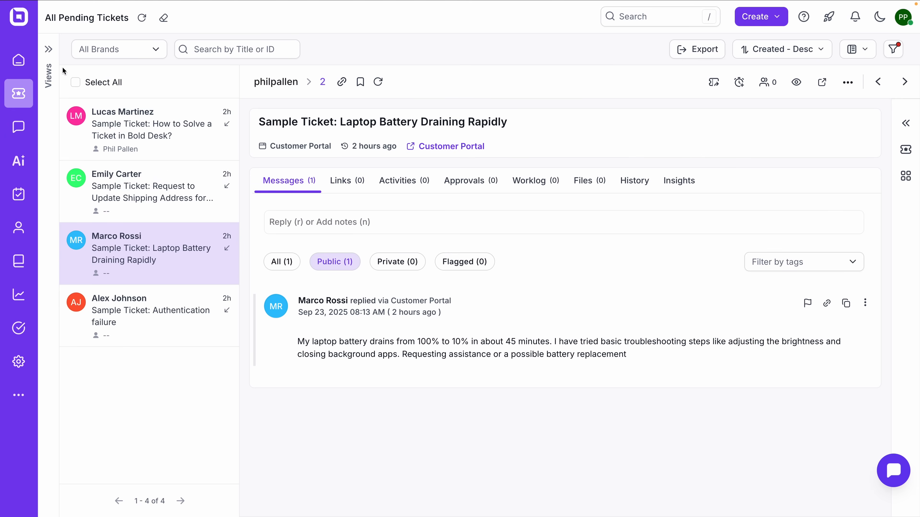
click(49, 49)
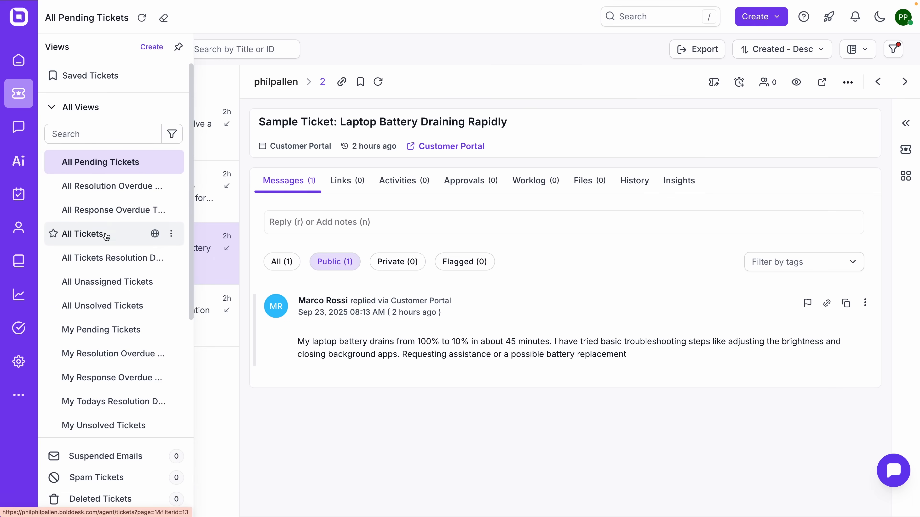
mouse_move(95, 148)
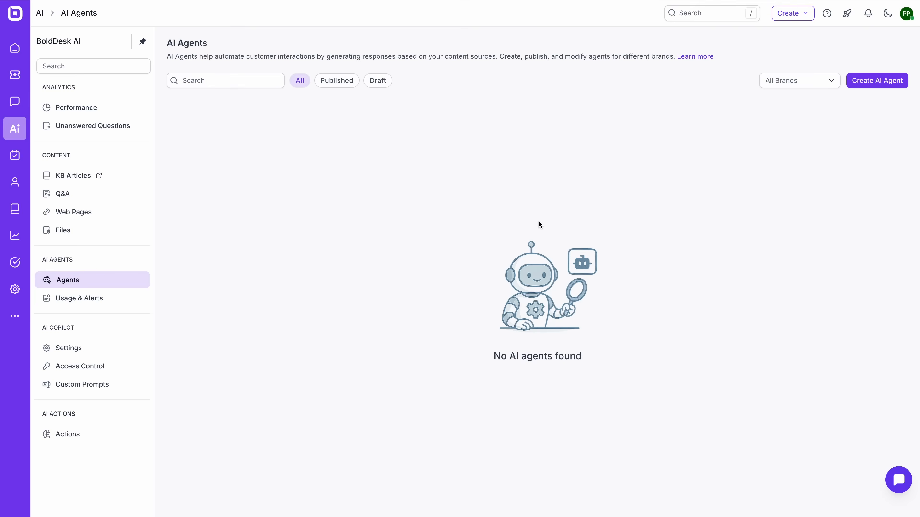
Create the PhilBot AI agent described as supporting Phil Pallen Collective clients with branding questions.
click(76, 108)
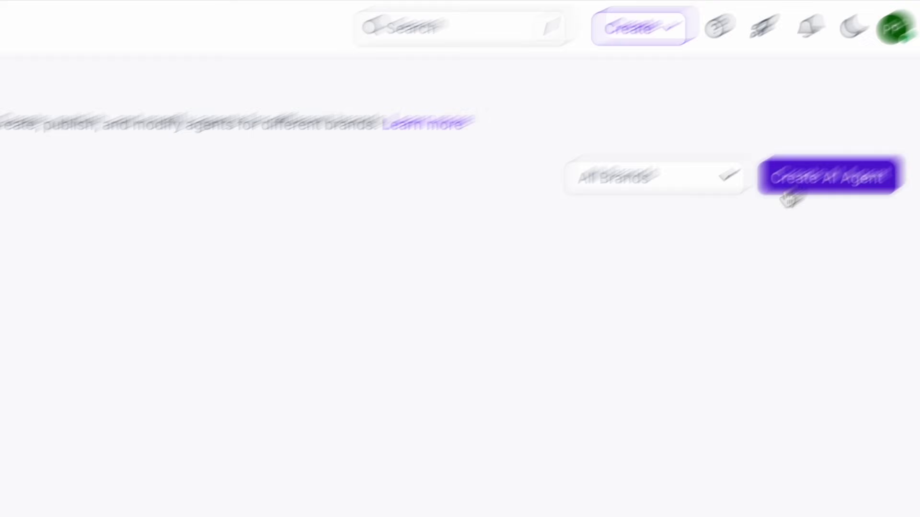
click(829, 177)
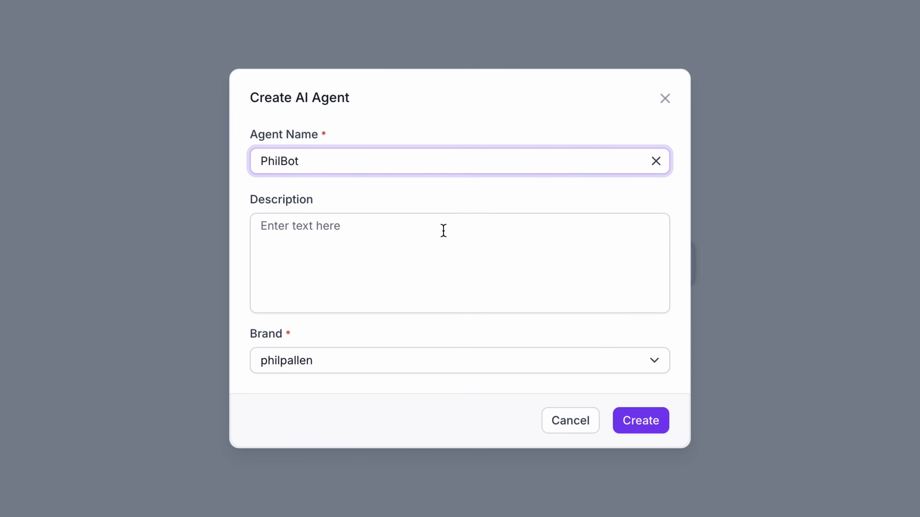
text(Supports clients of Phil Pallen Collective by answering branding,)
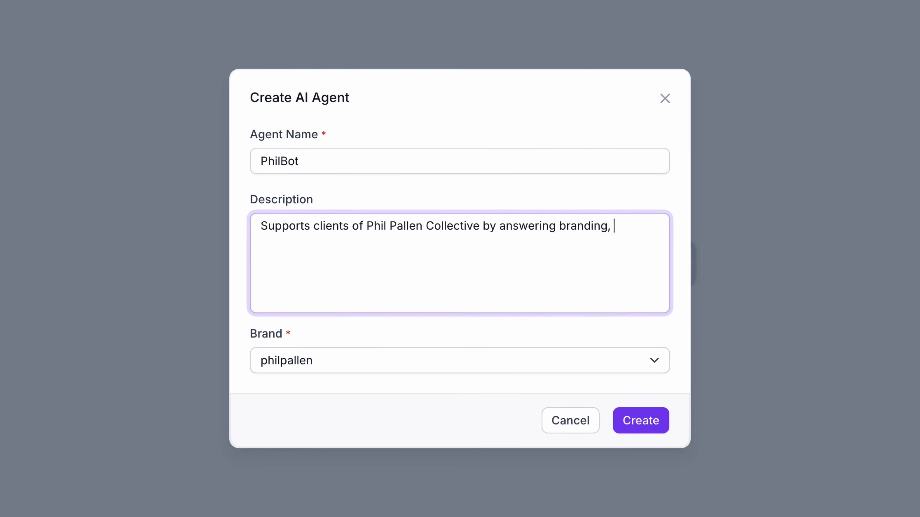
click(641, 420)
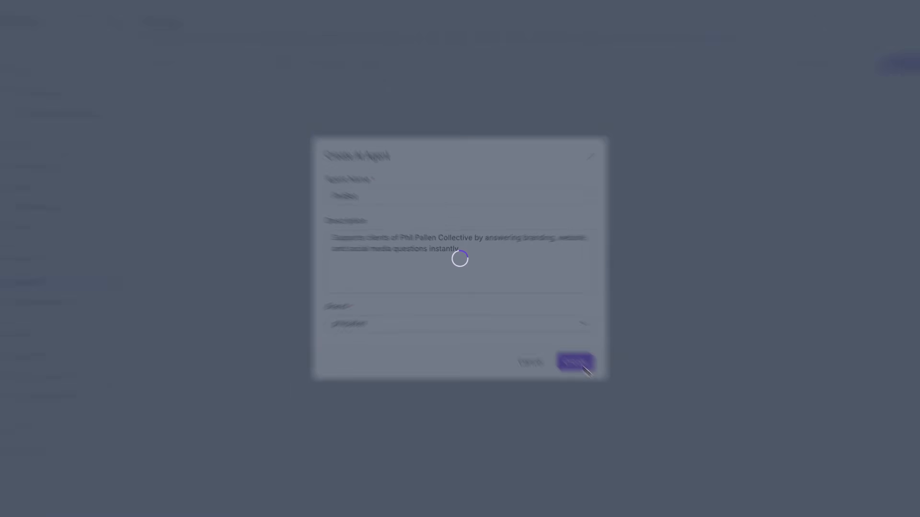
click(575, 363)
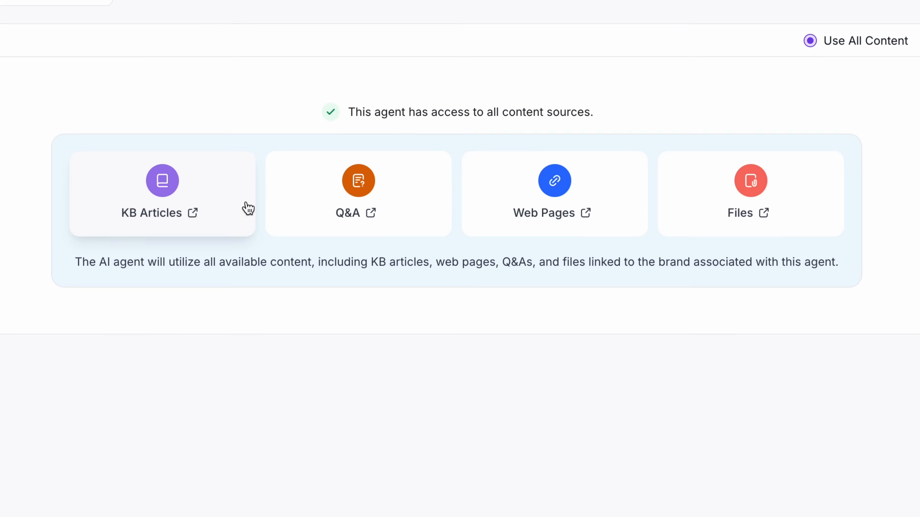
mouse_move(464, 207)
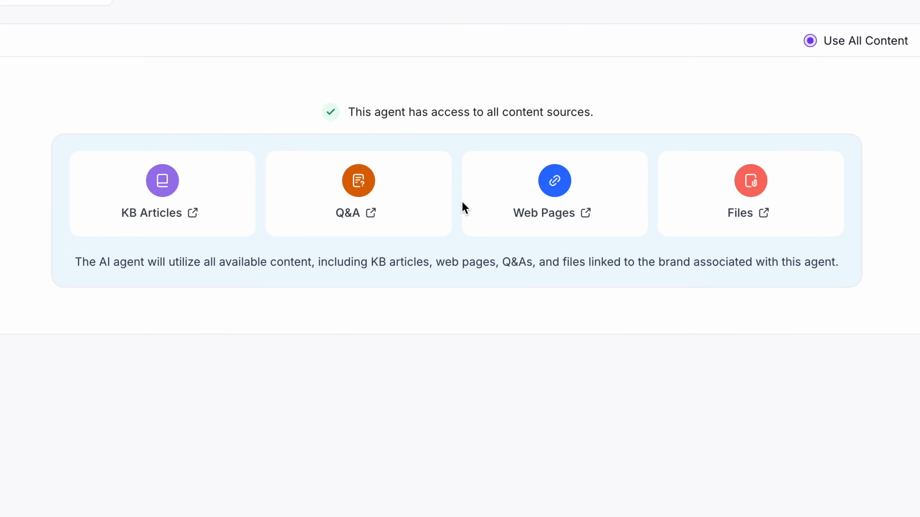
mouse_move(685, 201)
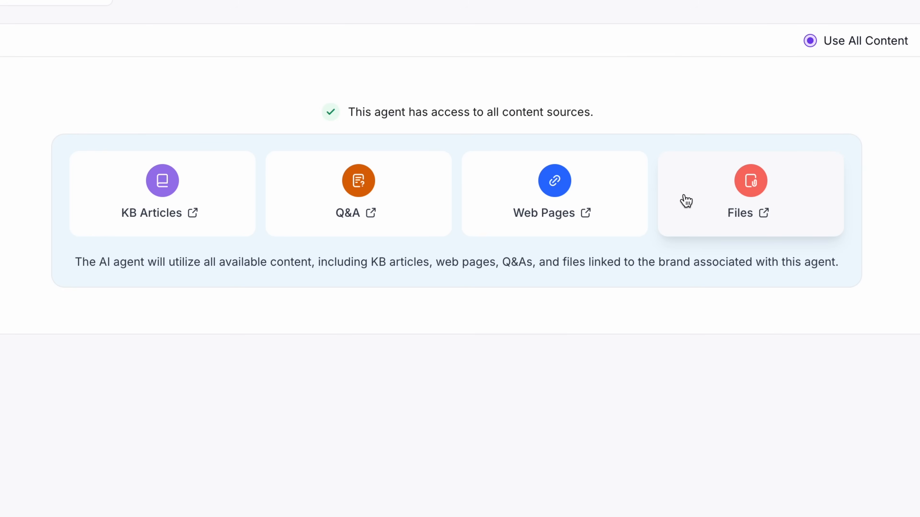
mouse_move(336, 496)
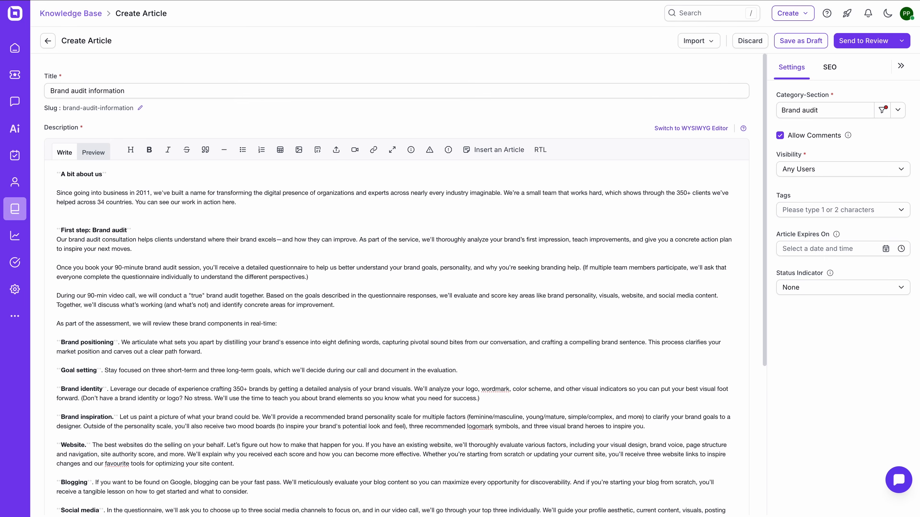
mouse_move(429, 82)
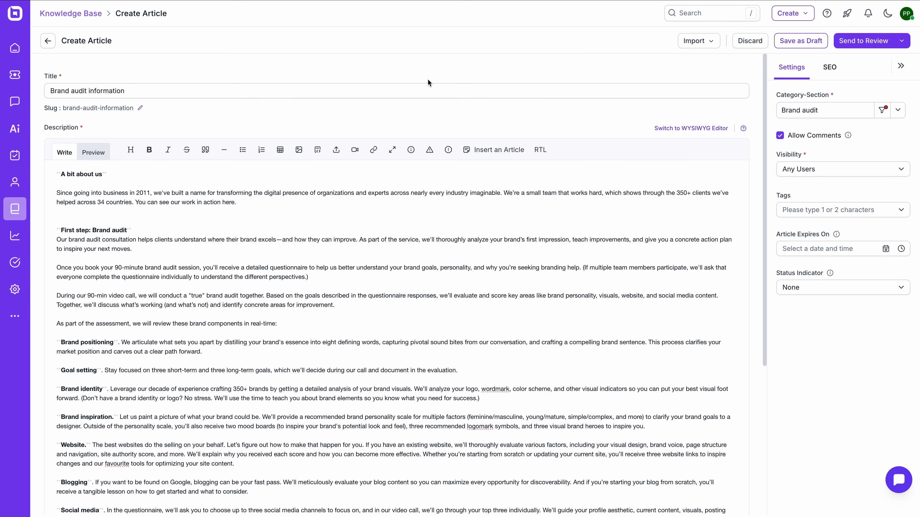
Mark the Brand audit information article with the New status label.
scroll(down, 3)
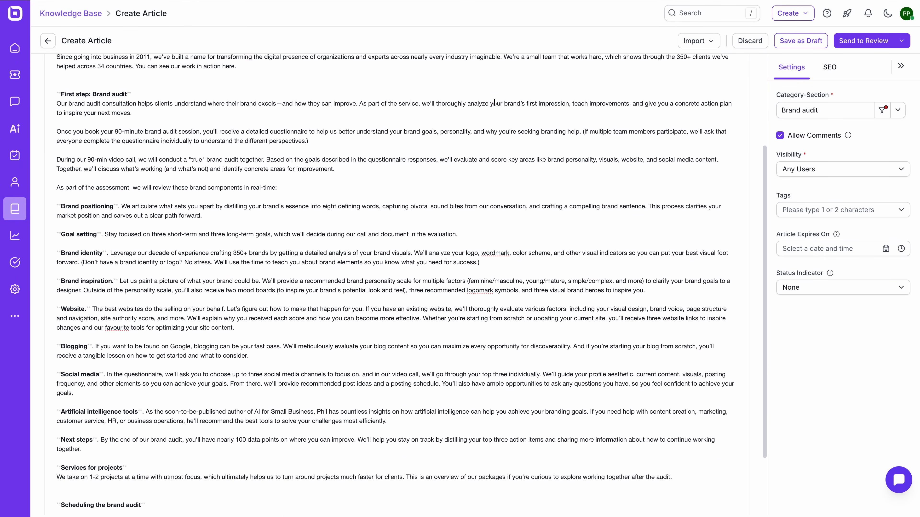
scroll(down, 3)
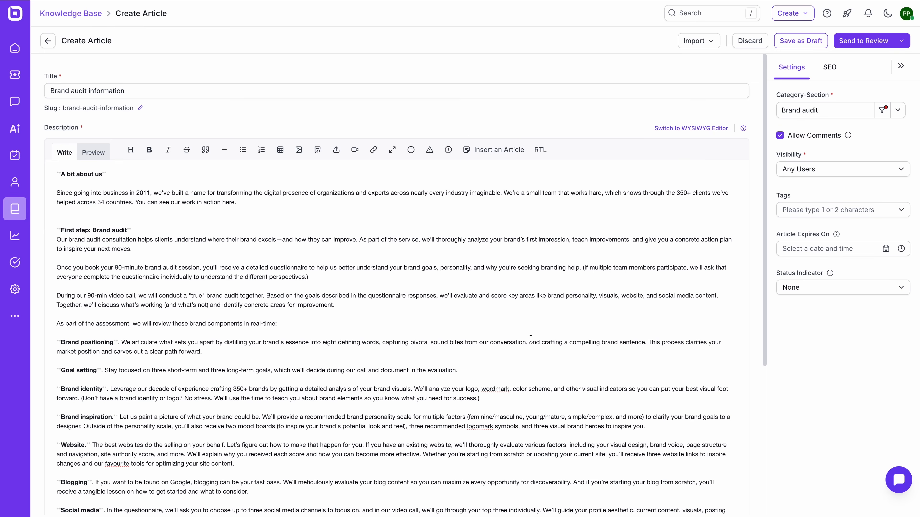
mouse_move(858, 230)
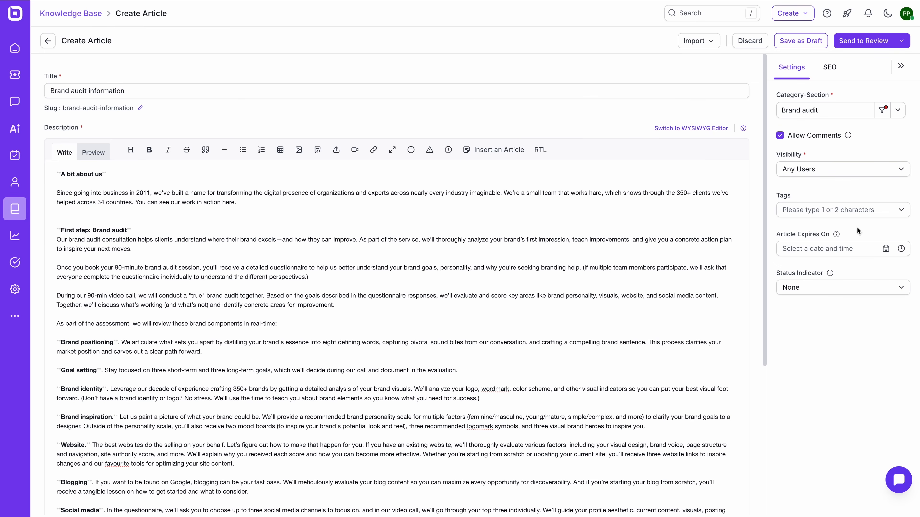
click(843, 288)
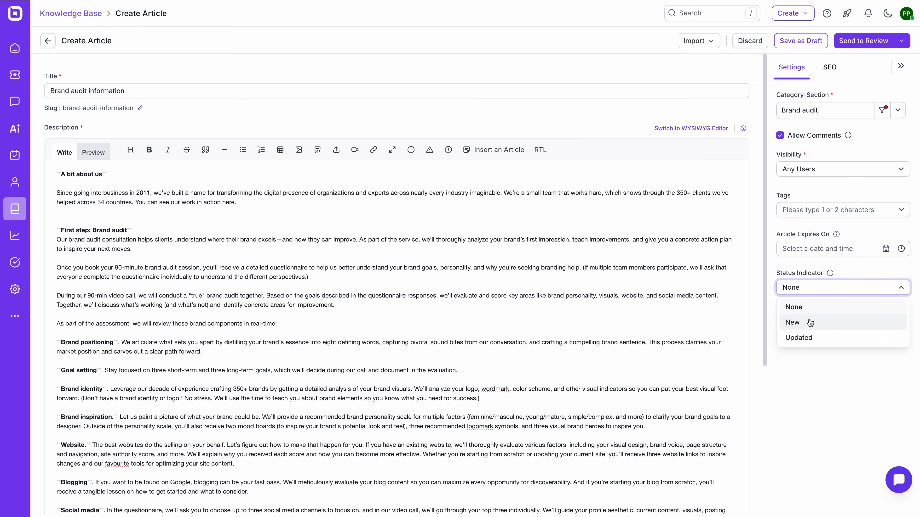
click(793, 323)
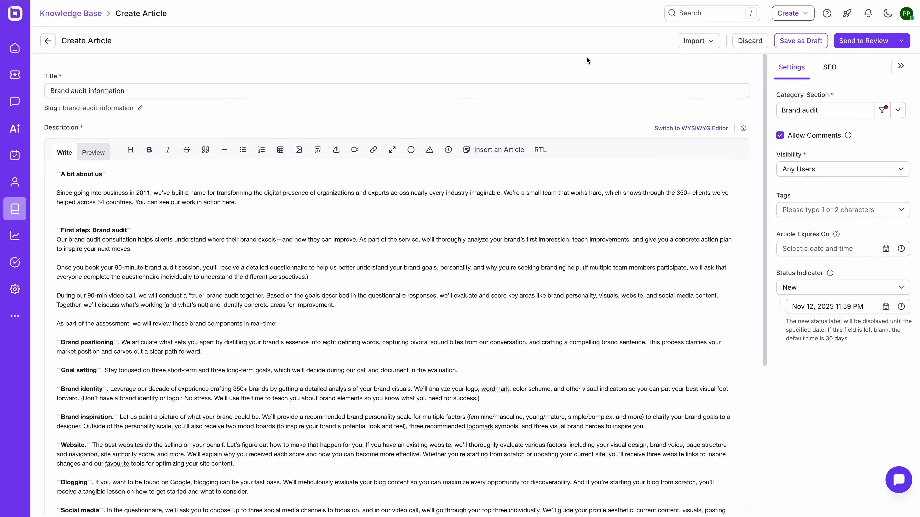
Send the article for review, then publish it from the workflow status.
click(863, 40)
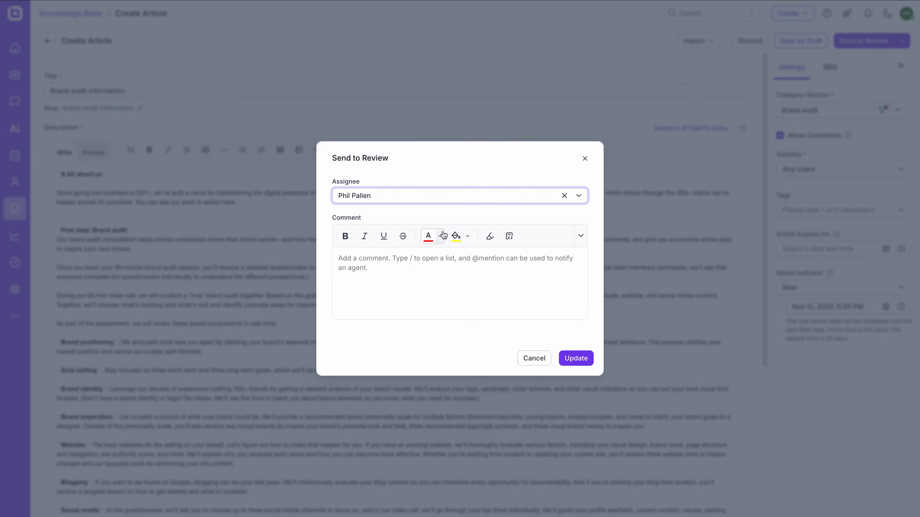
click(576, 359)
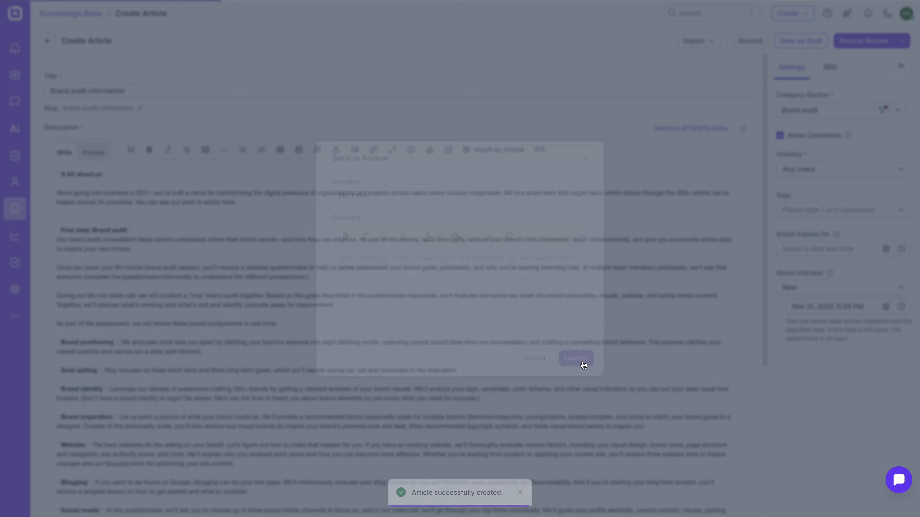
click(576, 358)
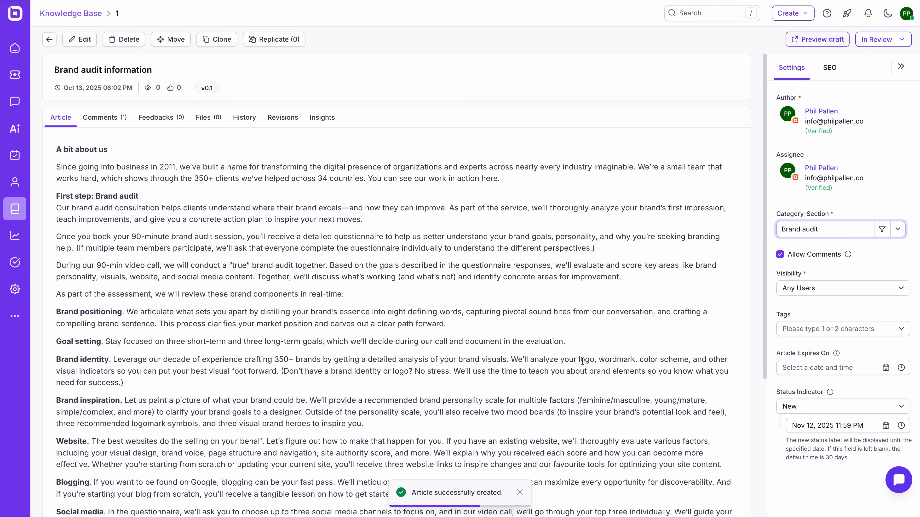
mouse_move(733, 75)
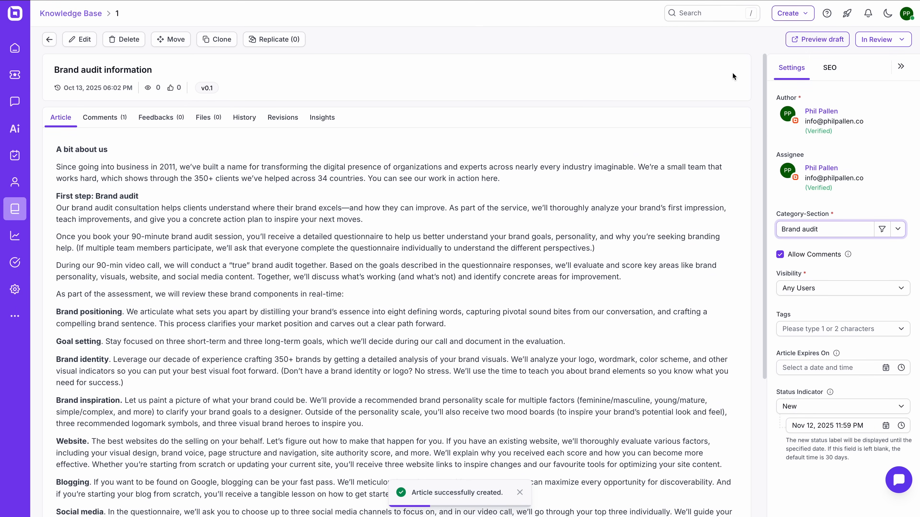
click(874, 40)
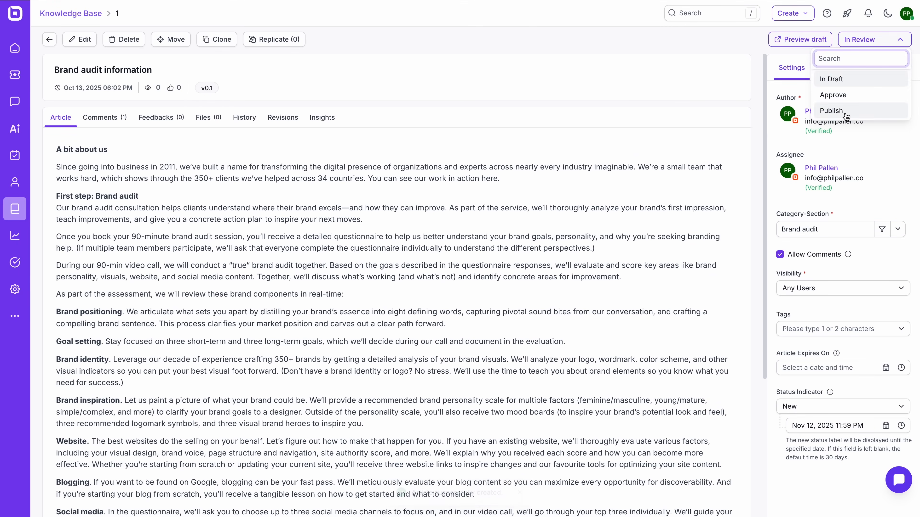
click(831, 111)
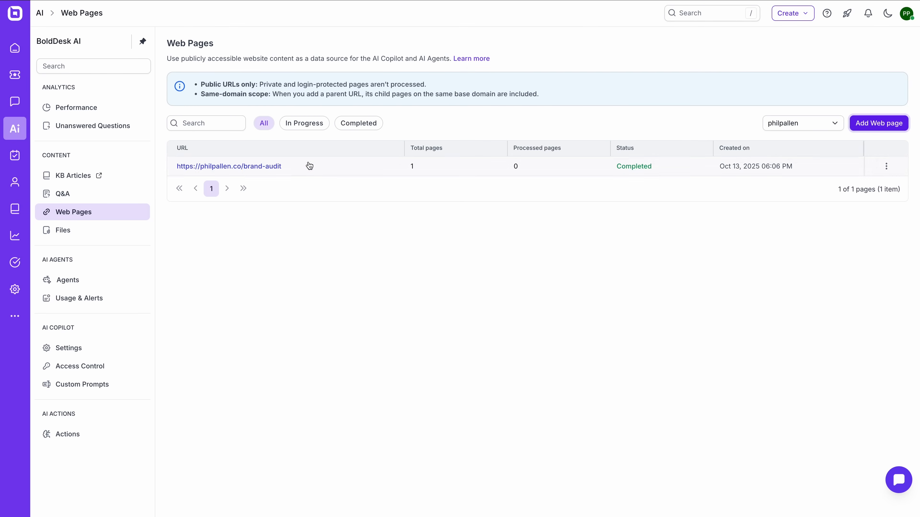
View the extracted content of the crawled philpallen.co/brand-audit web page.
click(229, 167)
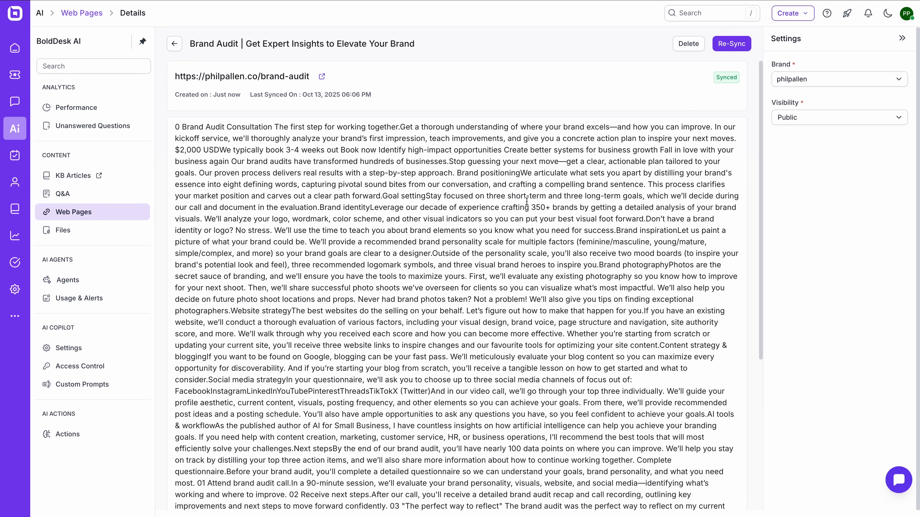
click(175, 43)
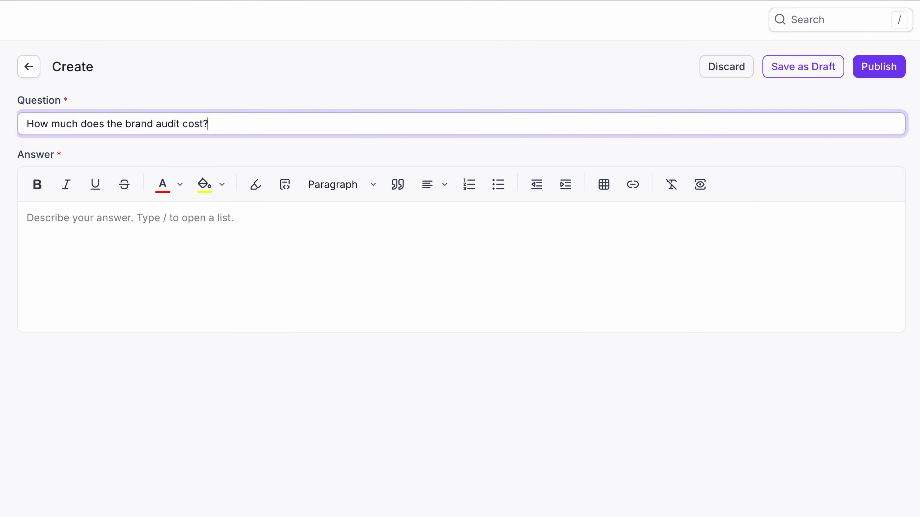
Answer the brand audit cost Q&A with '$2,000 USD, typically booked 2-4 weeks out' and publish it.
text(We charge)
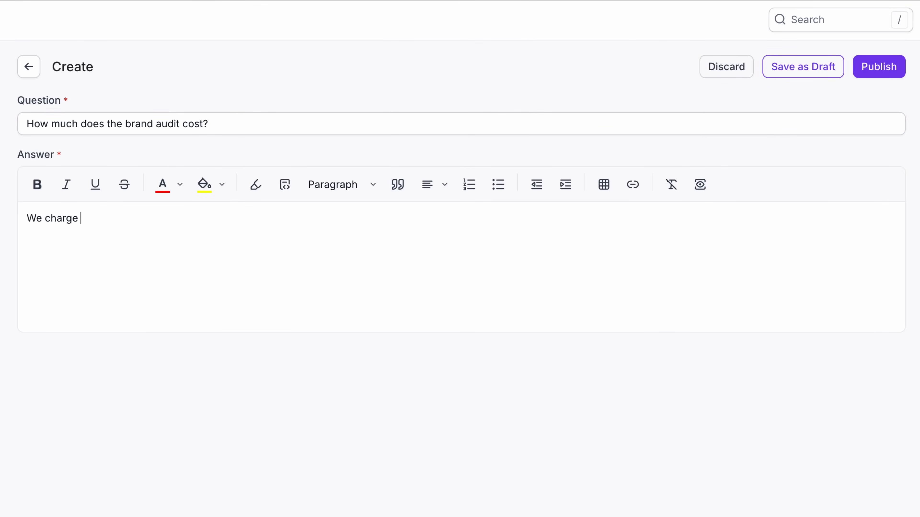
text($2,000 USD for the)
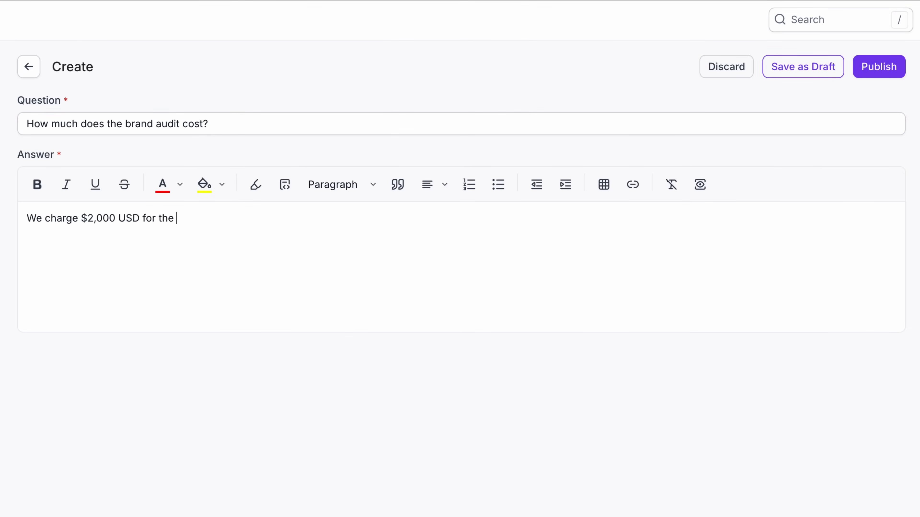
text(this service. We typically b)
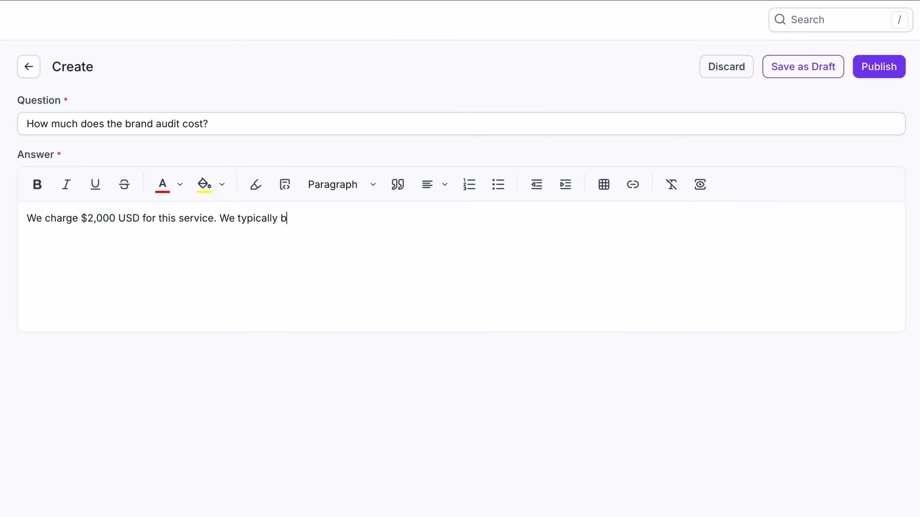
text(ook 2-4 weeks out.)
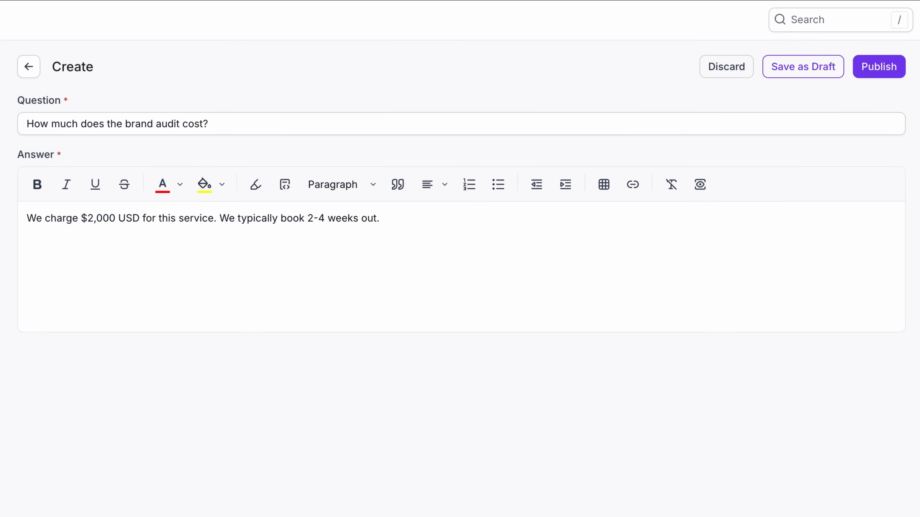
click(878, 66)
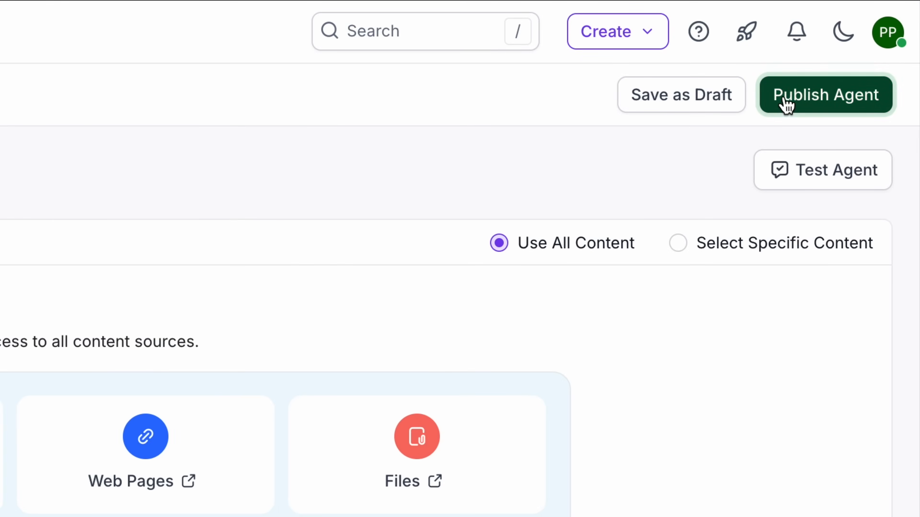
Ask PhilBot about the brand audit in a test chat and read its $2,000 USD, 2-4 week reply.
click(825, 95)
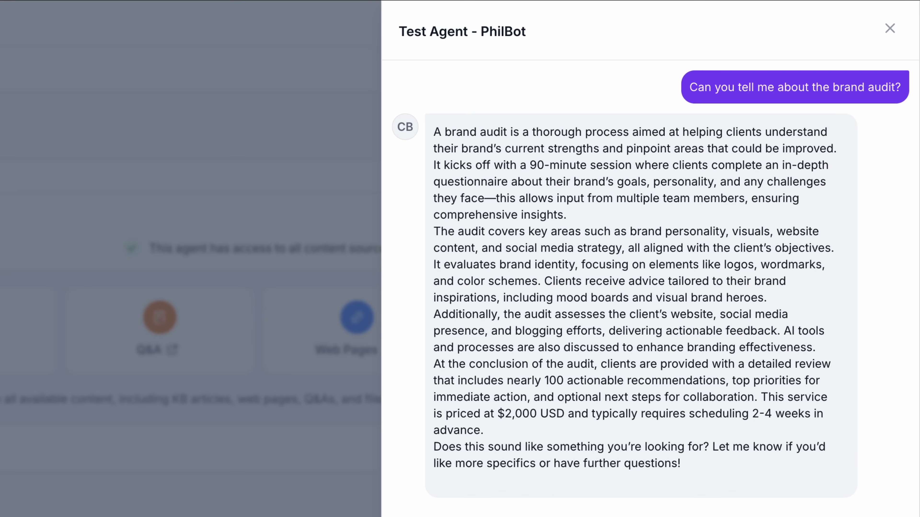
click(891, 28)
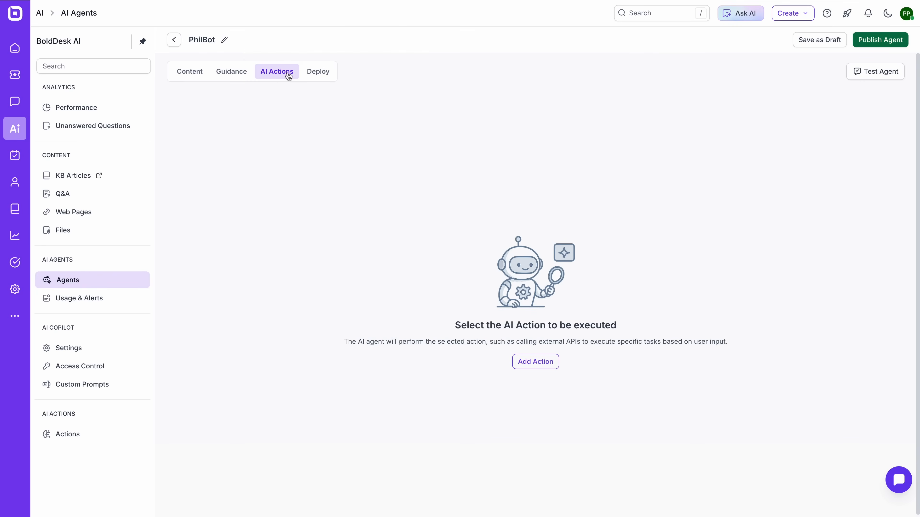
Review PhilBot's empty AI Actions list and its Friendly tone, Medium response length guidance.
click(536, 362)
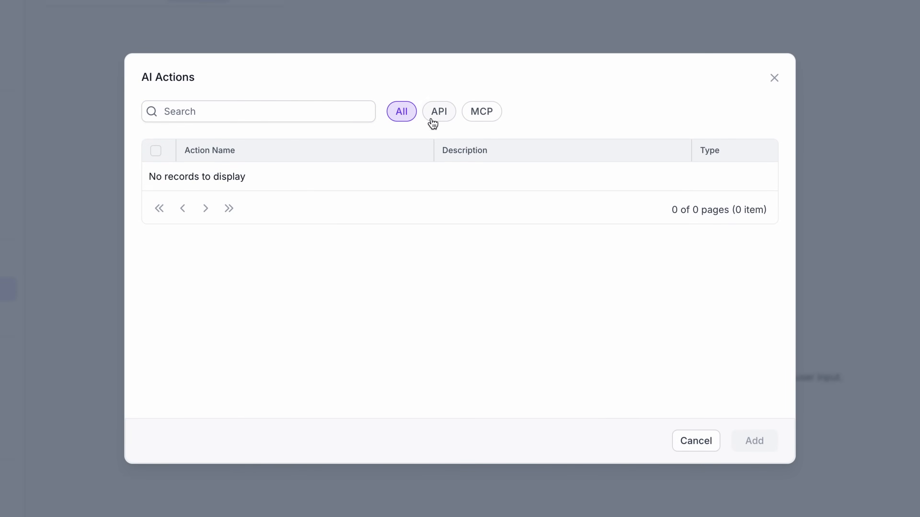
mouse_move(640, 165)
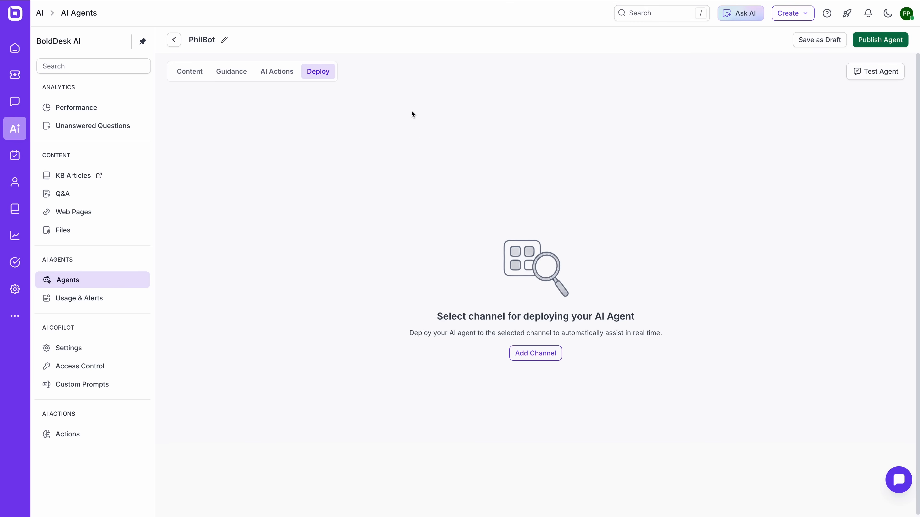
click(536, 353)
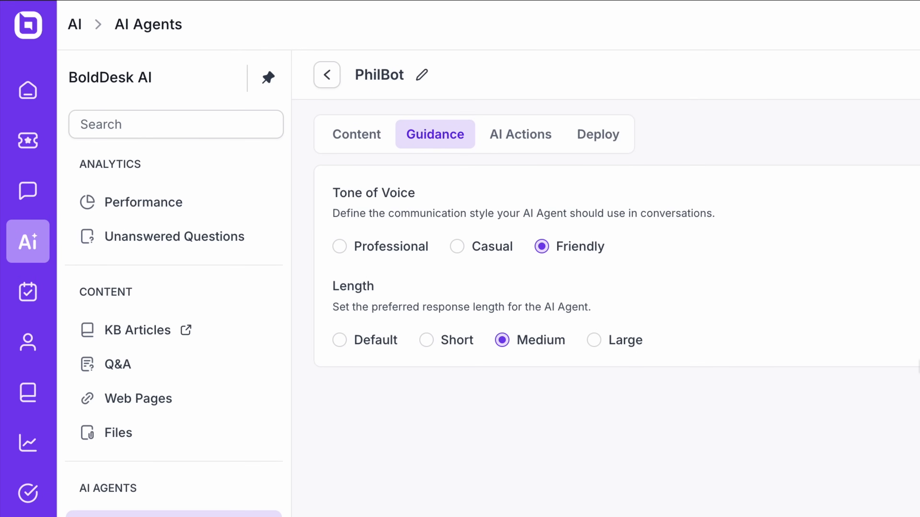
click(457, 246)
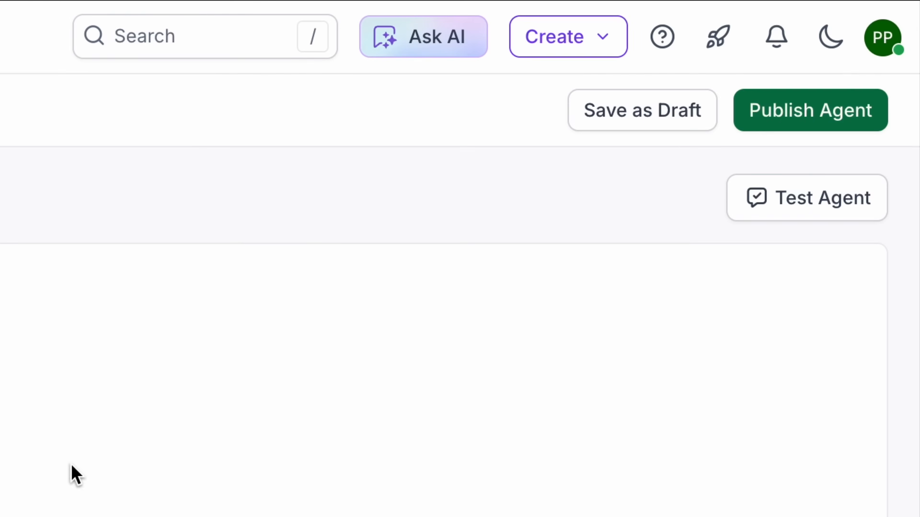
Publish PhilBot's latest changes so it shows as Published in the AI Agents list.
click(808, 110)
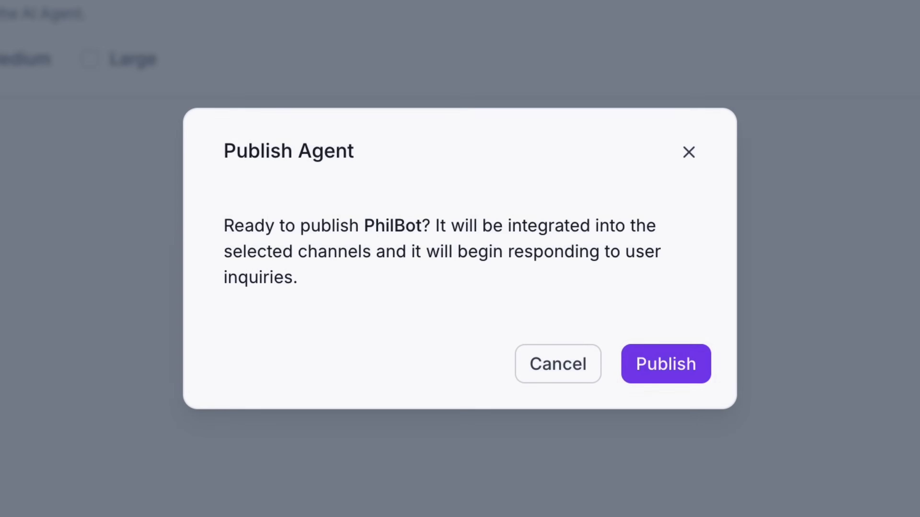
click(666, 364)
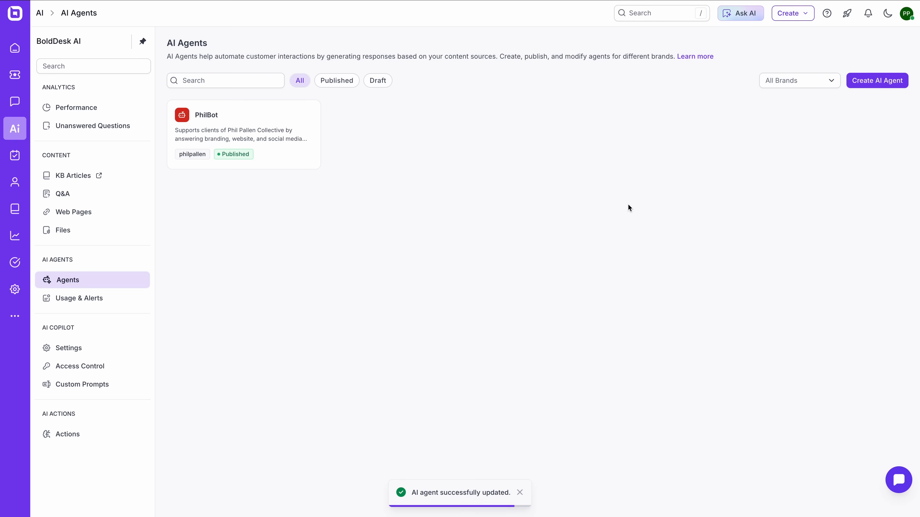
mouse_move(631, 206)
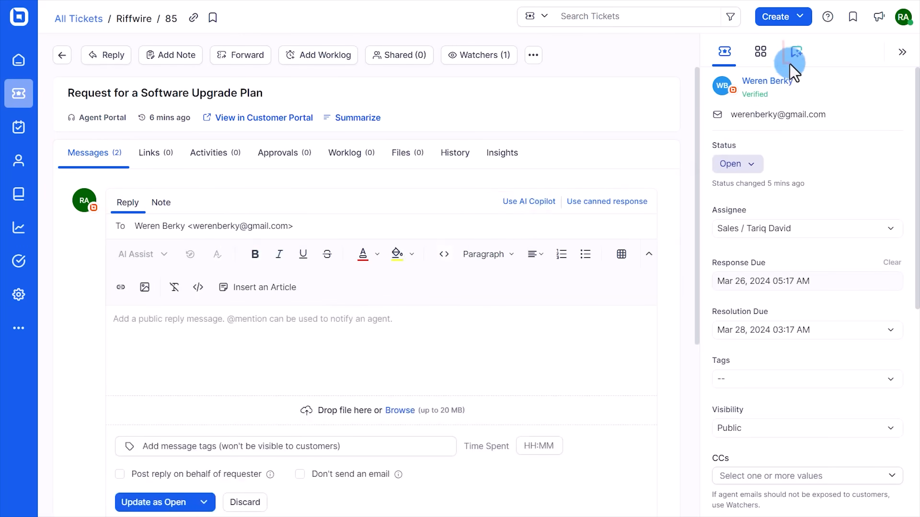
mouse_move(796, 52)
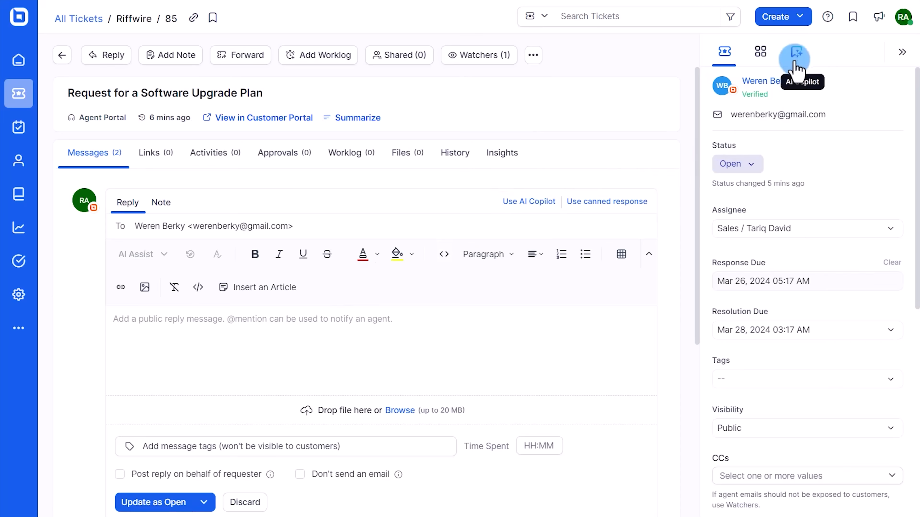
Ask Copilot 'Steps followed to subscribe' on ticket 85 and use its eight-step answer as the reply.
click(797, 51)
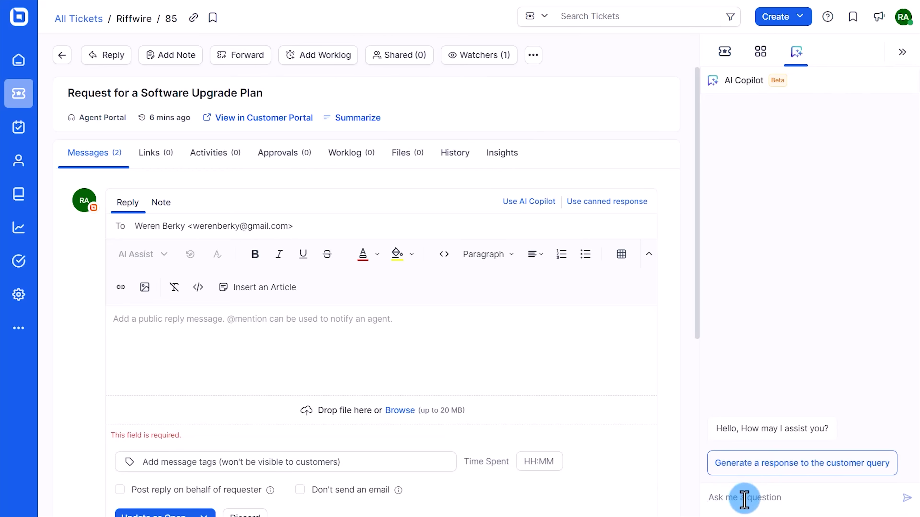
text(Steps followed to subscribe)
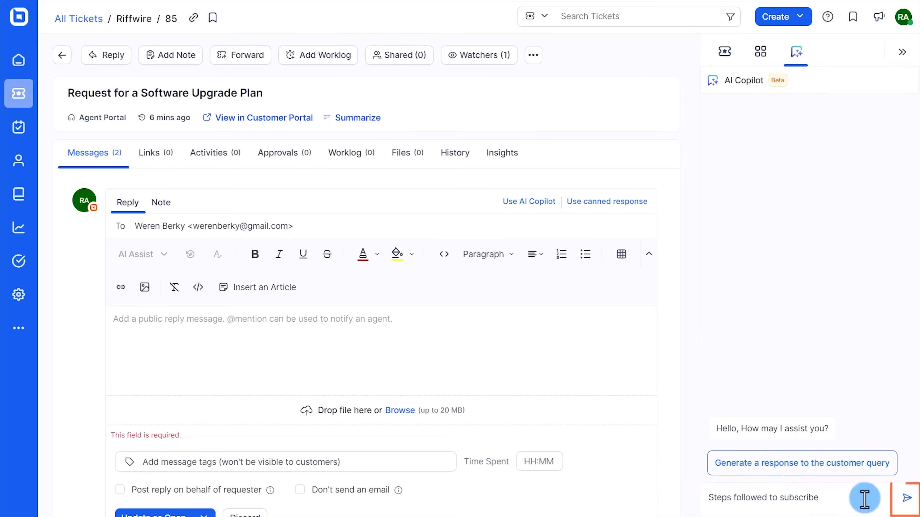
click(907, 499)
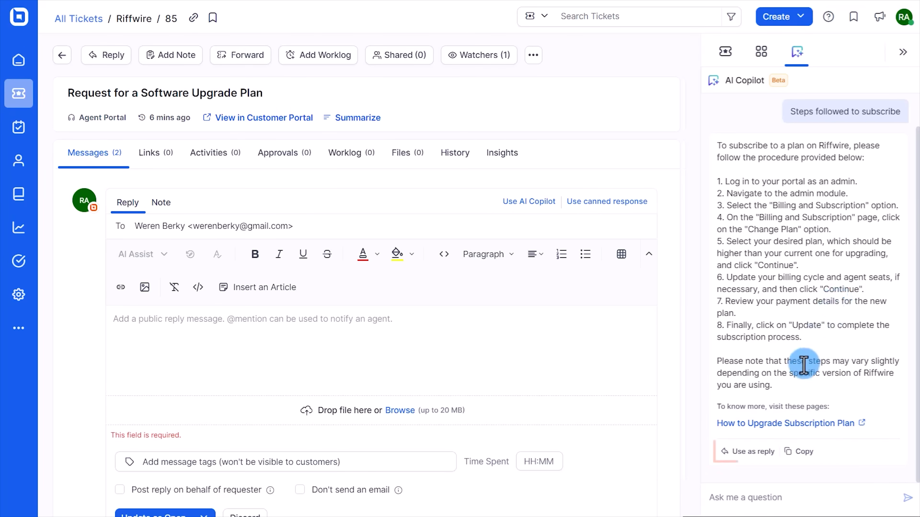
click(749, 452)
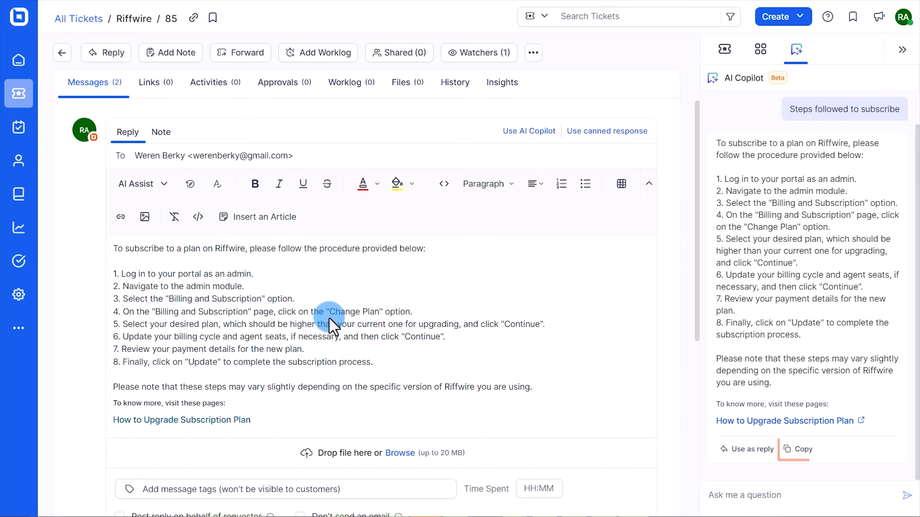
click(18, 295)
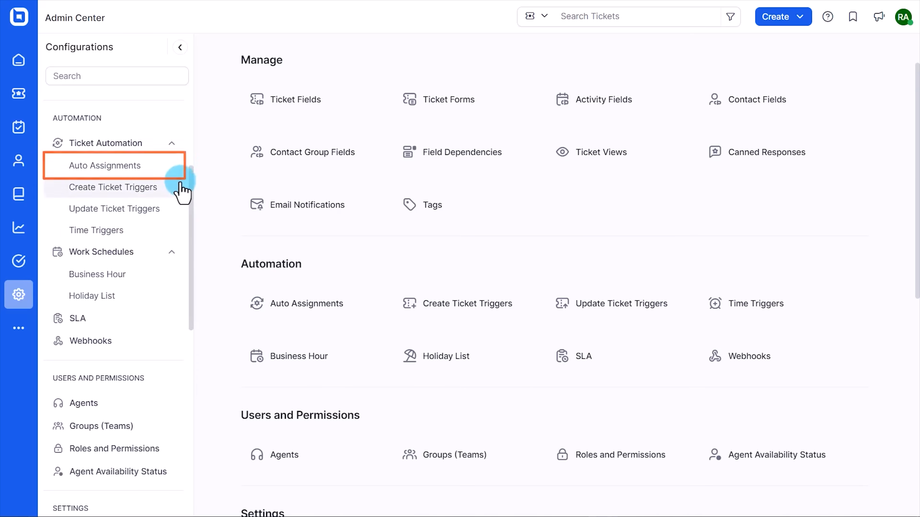
Review the Marketing support auto-assignment rule, then list the Create Ticket Triggers rules.
click(105, 166)
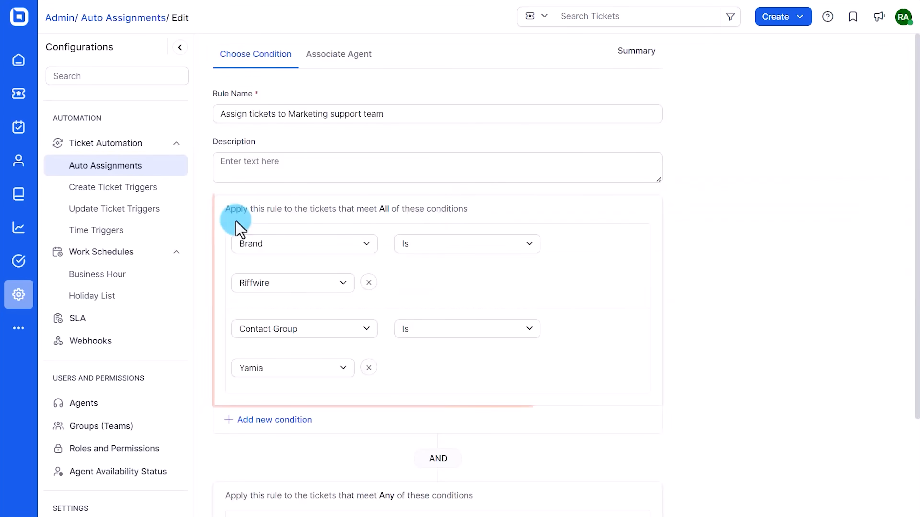
scroll(down, 3)
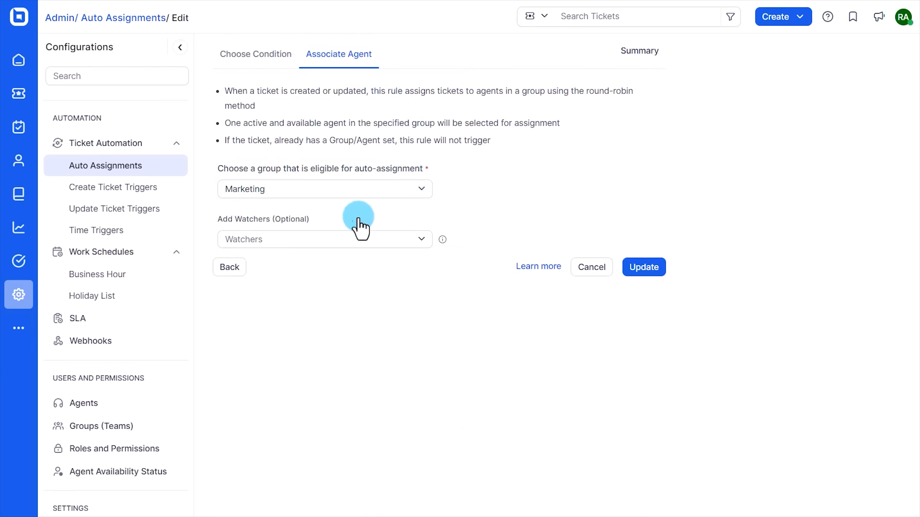
mouse_move(361, 305)
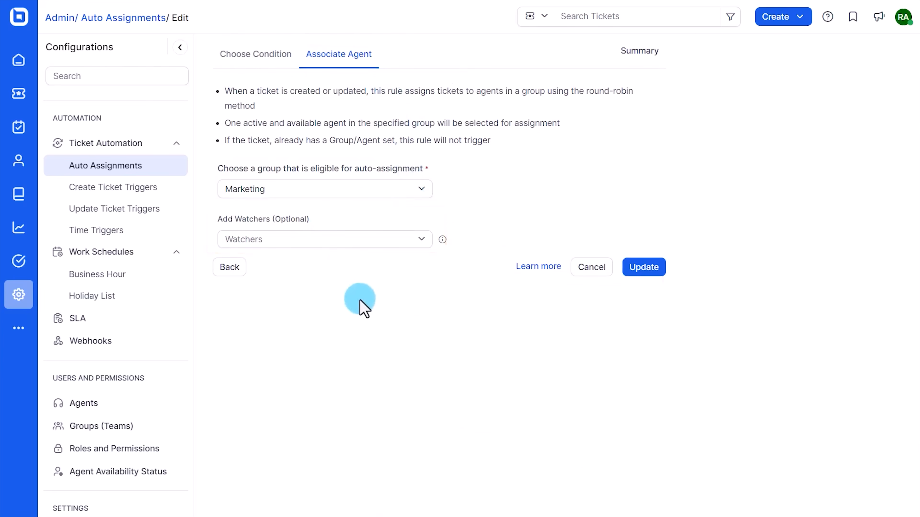
click(113, 187)
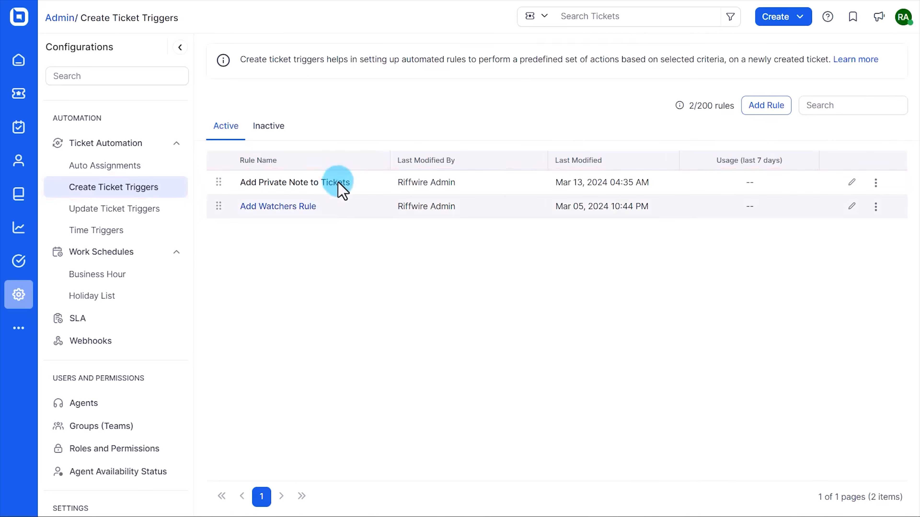
Review the Add Private Note to Tickets trigger's conditions and its private-note action.
click(293, 182)
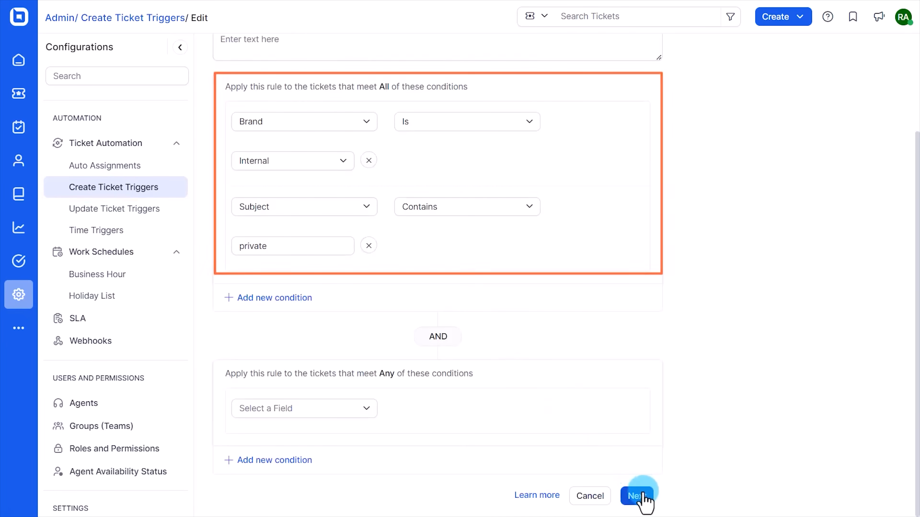
click(637, 496)
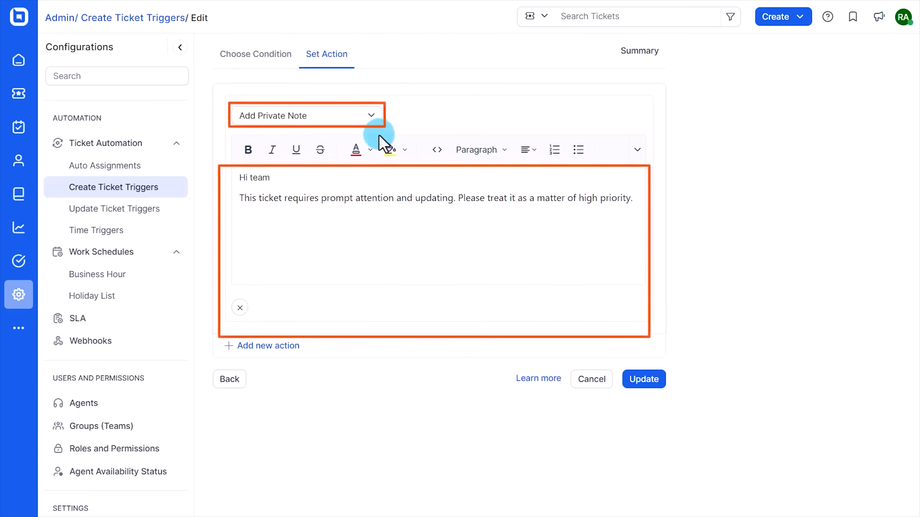
Review the time trigger auto-closing tickets waiting on the customer for 8 hours.
click(96, 230)
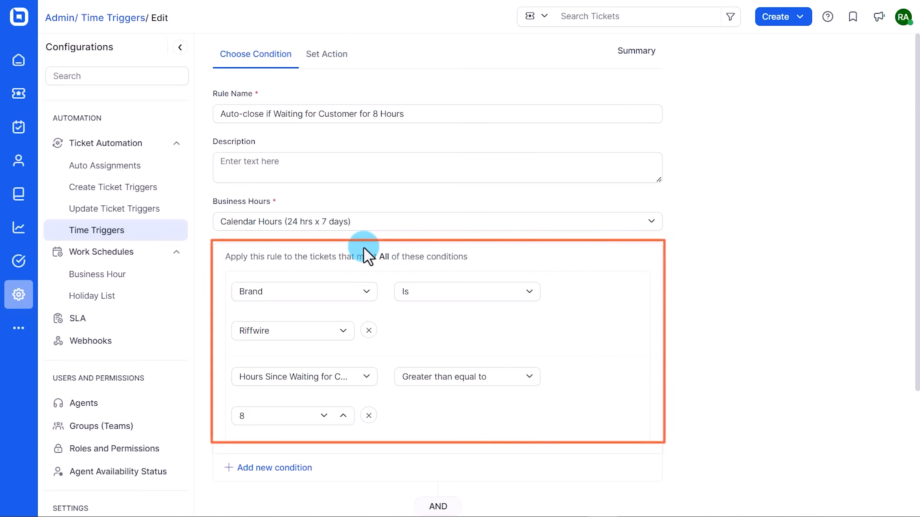
scroll(down, 3)
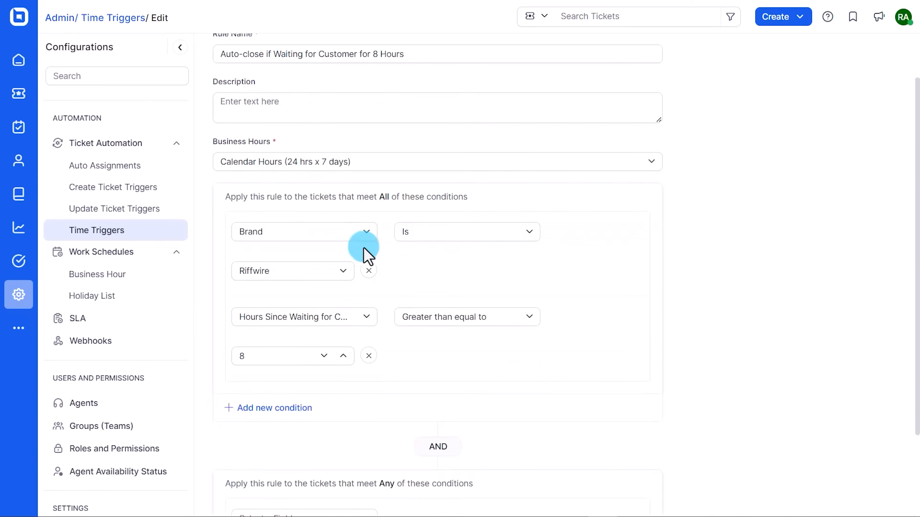
scroll(down, 3)
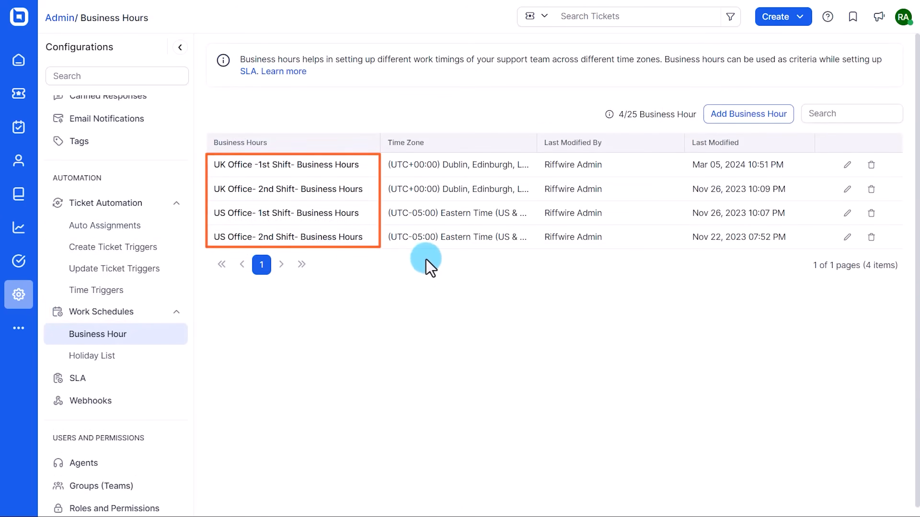
mouse_move(285, 365)
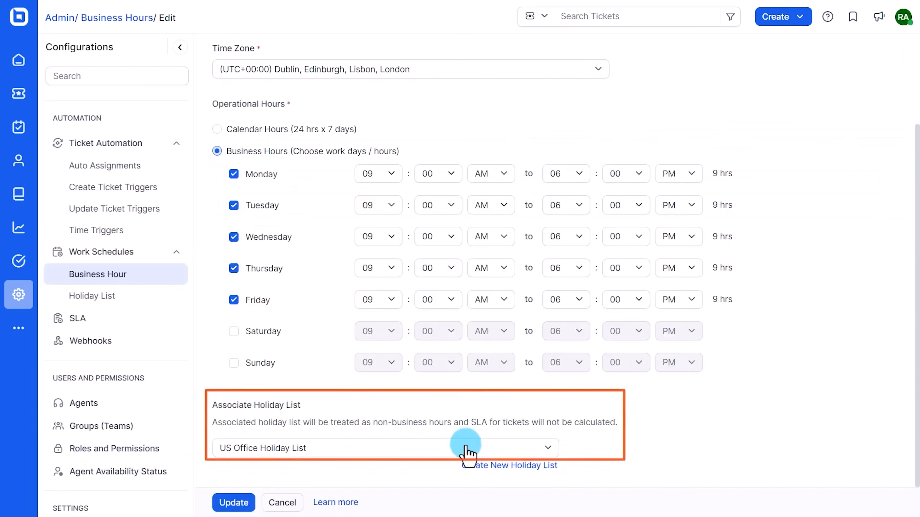
Check the office business-hour shifts and a UK Office shift's holiday list.
click(77, 318)
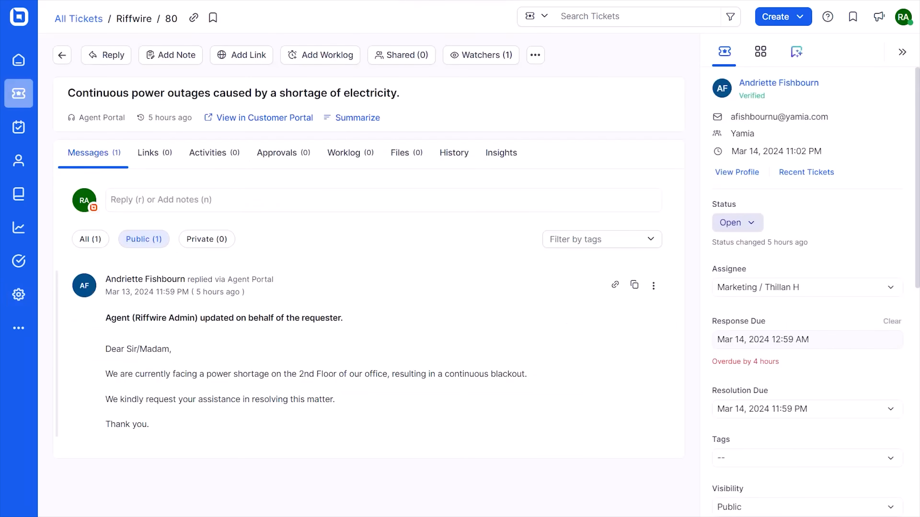
click(803, 410)
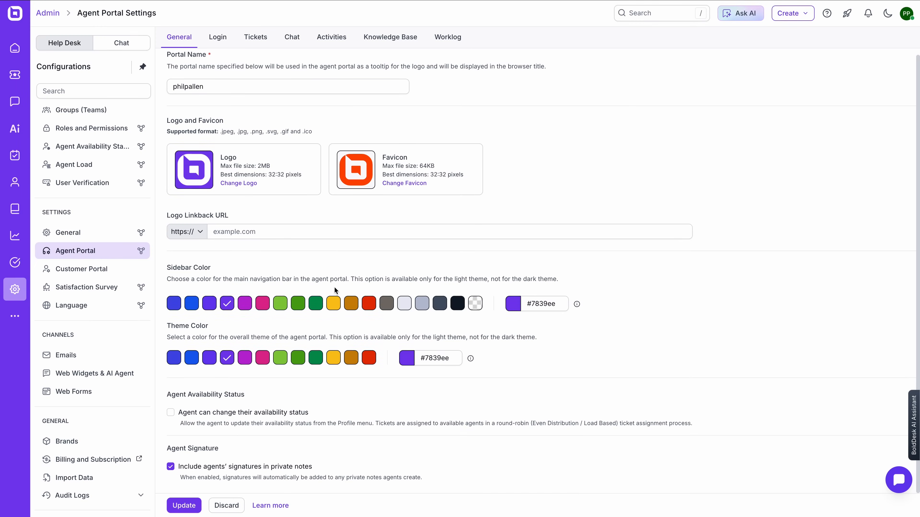
Review the agent portal's login options, then view the philpallen customer portal settings.
click(217, 38)
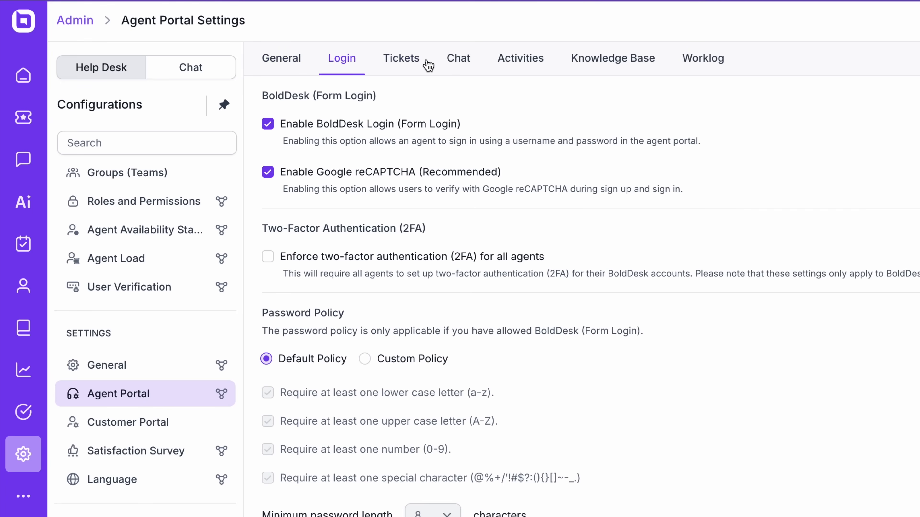
click(520, 58)
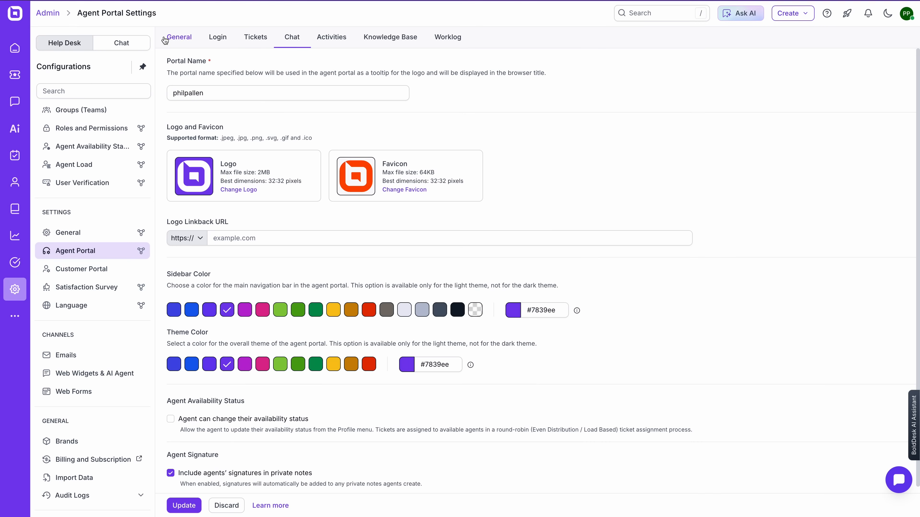
click(81, 270)
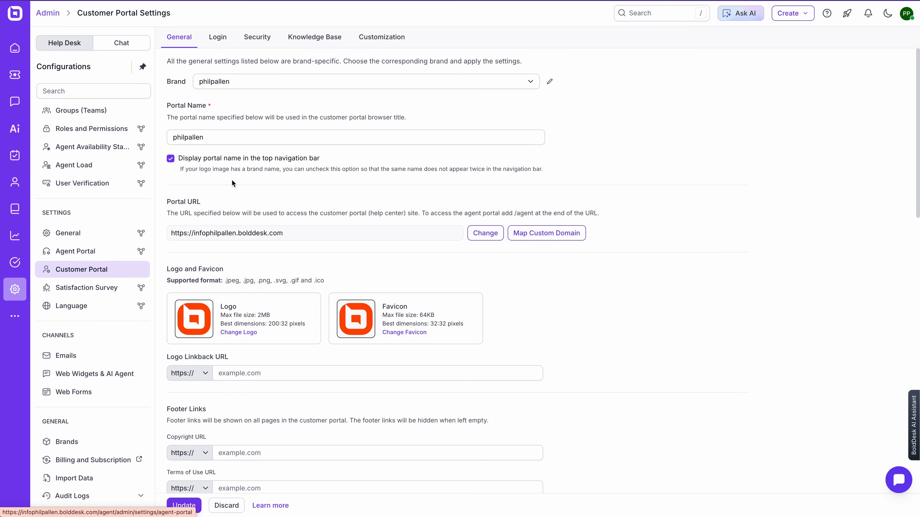
scroll(down, 3)
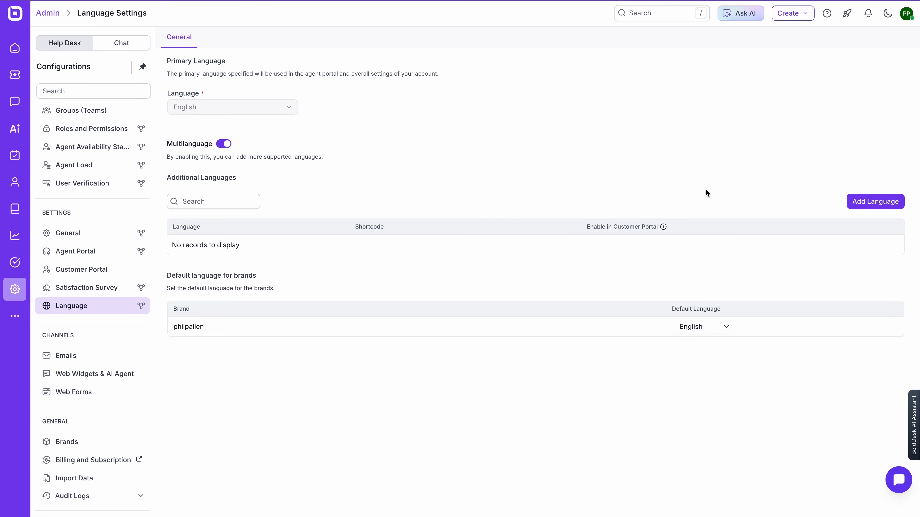
Begin adding a language and view the list of languages available to add.
click(875, 201)
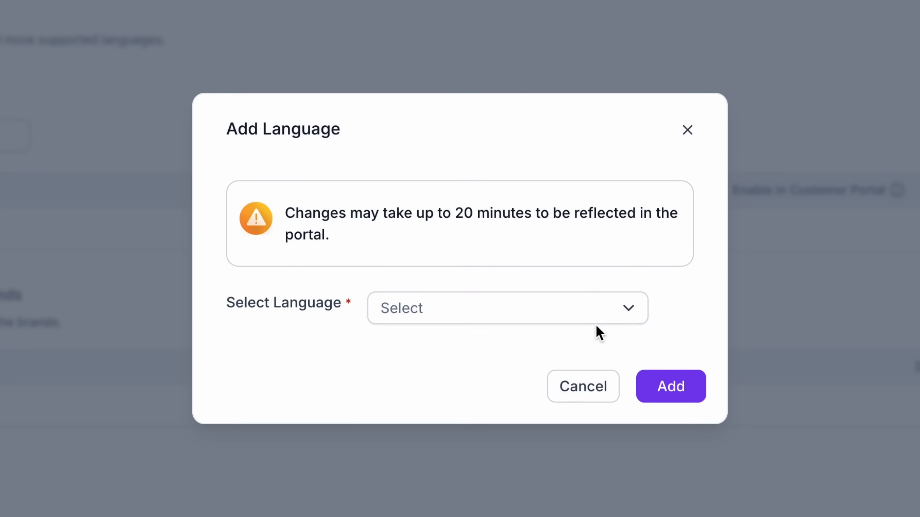
click(492, 310)
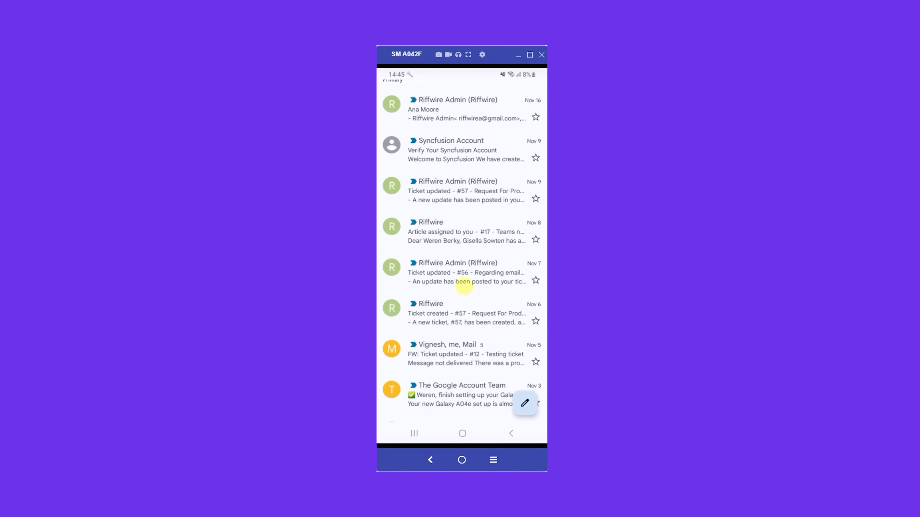
View the 'Ticket updated - #56' email about the email-to-ticket system.
click(463, 282)
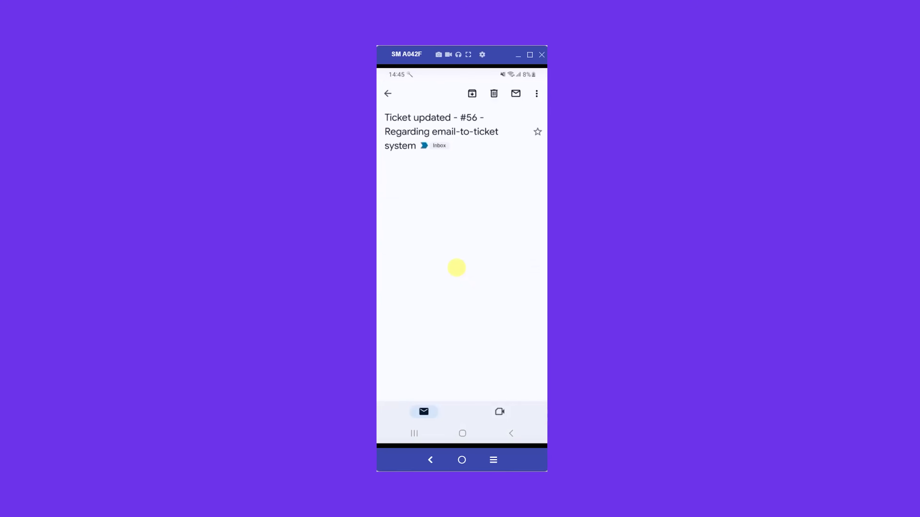